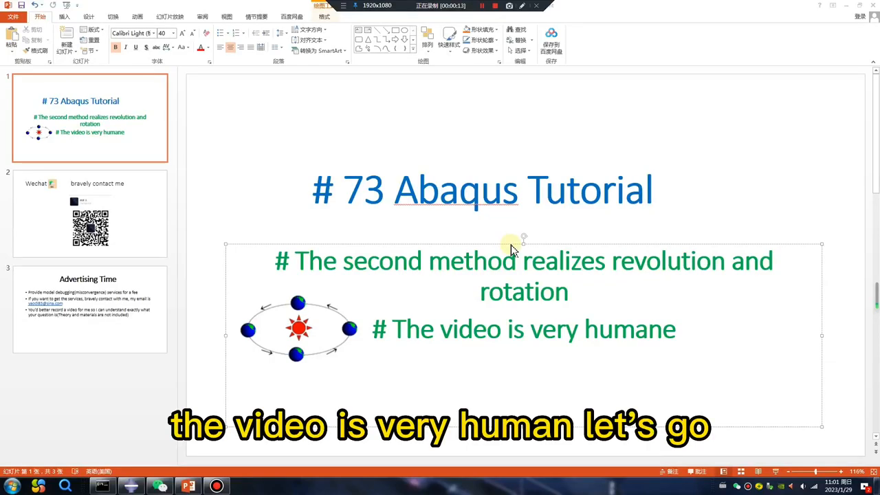
# Bring the empty Abaqus/CAE window to the front from the taskbar
pyautogui.click(129, 487)
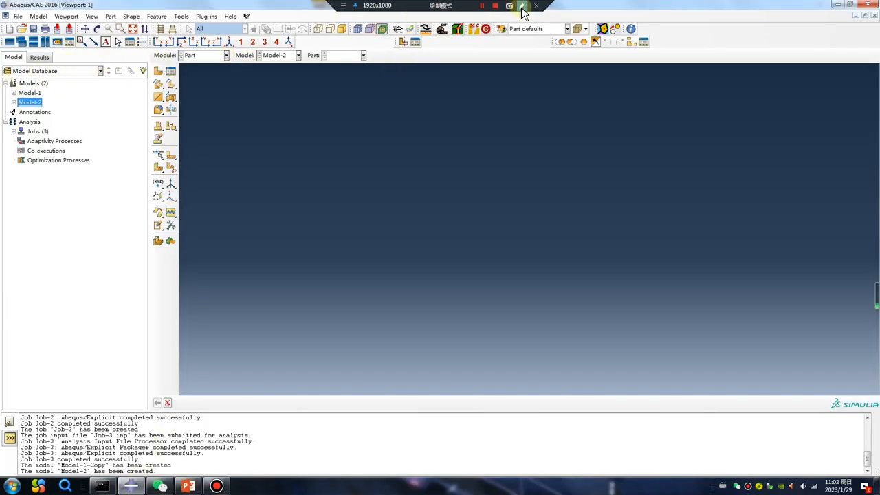
pyautogui.click(522, 12)
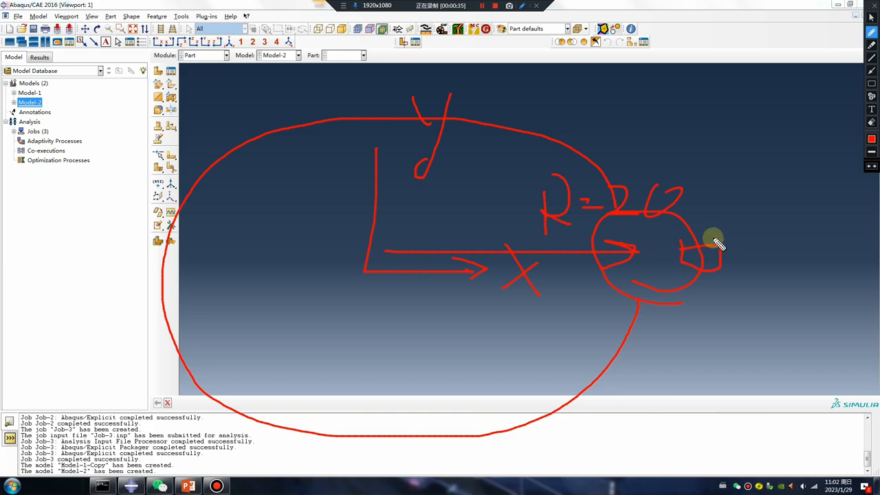
pyautogui.moveTo(715, 241); pyautogui.dragTo(575, 291)
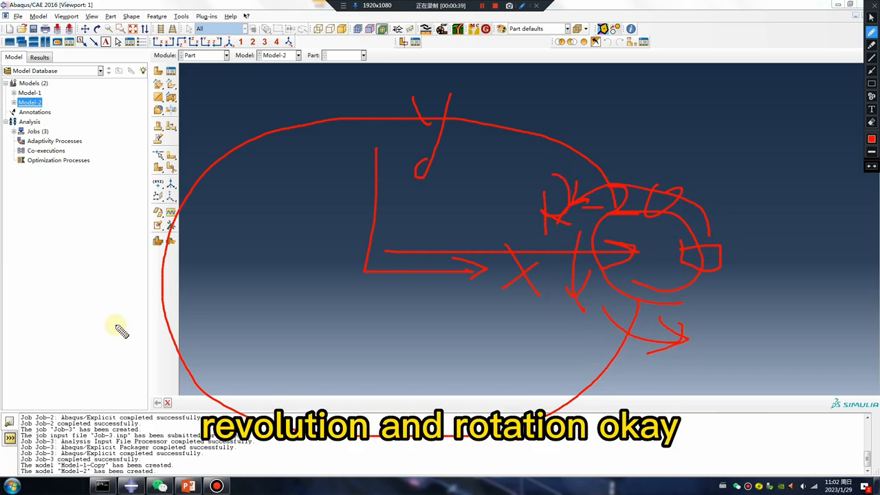
pyautogui.moveTo(361, 236)
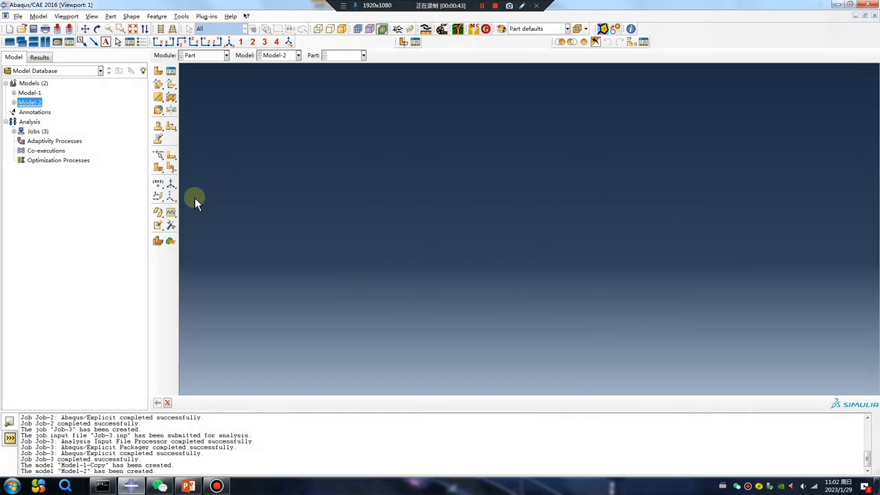
# Start a new planar shell part and enter its sketcher
pyautogui.click(156, 71)
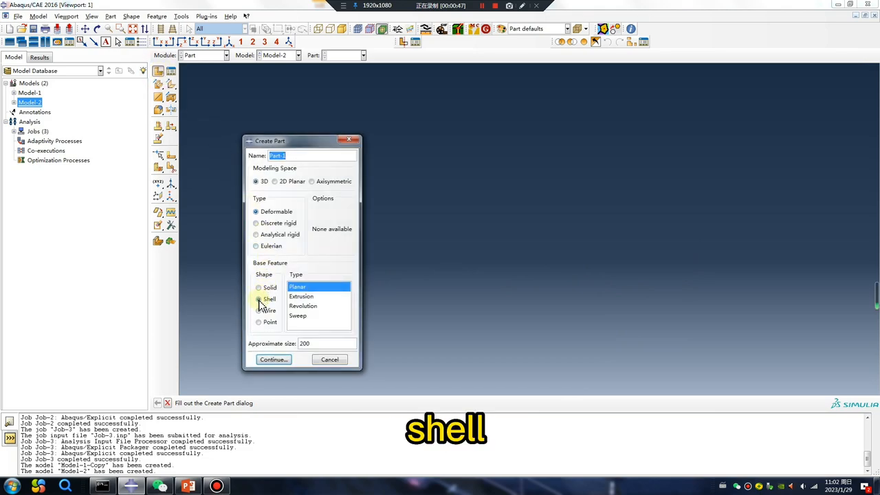
pyautogui.click(258, 298)
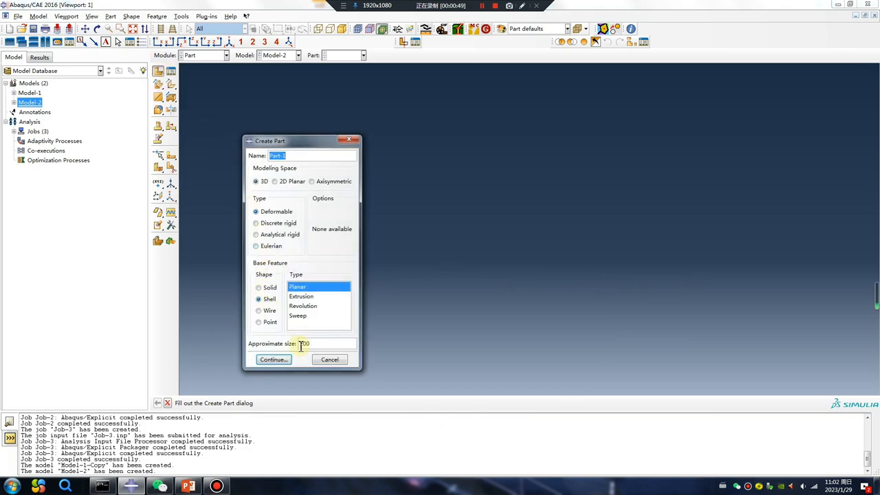
pyautogui.click(272, 360)
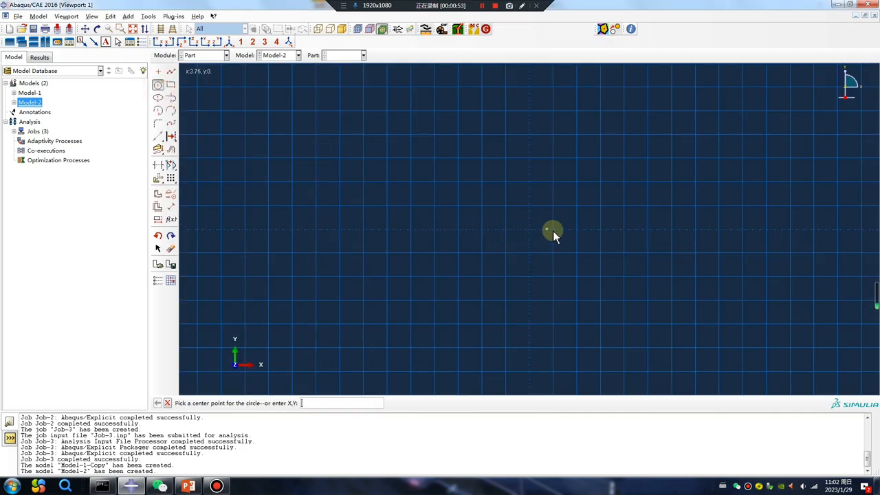
pyautogui.moveTo(625, 231)
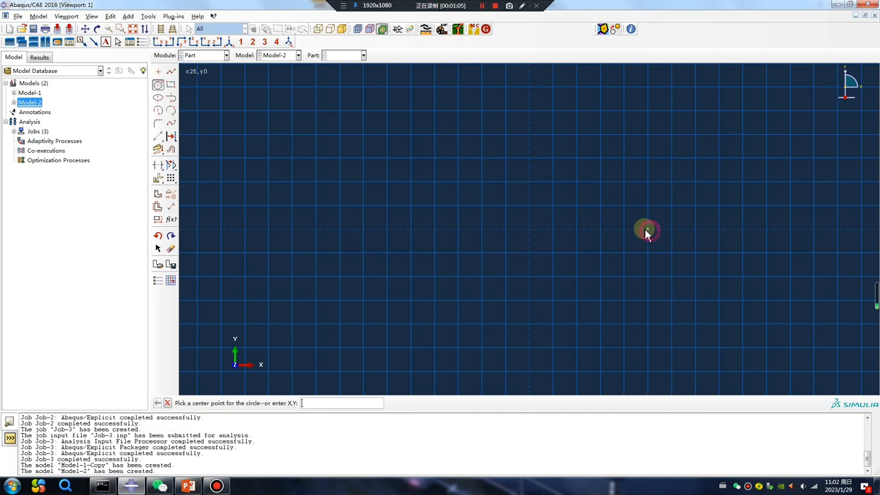
# Sketch the concentric ring circles and right-side arm rectangle, trimming where the arm meets the ring
pyautogui.click(646, 231)
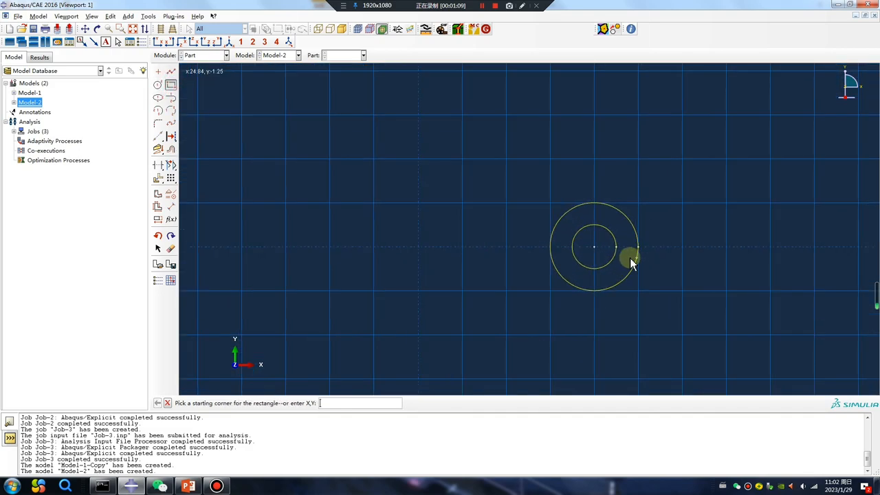
pyautogui.click(630, 261)
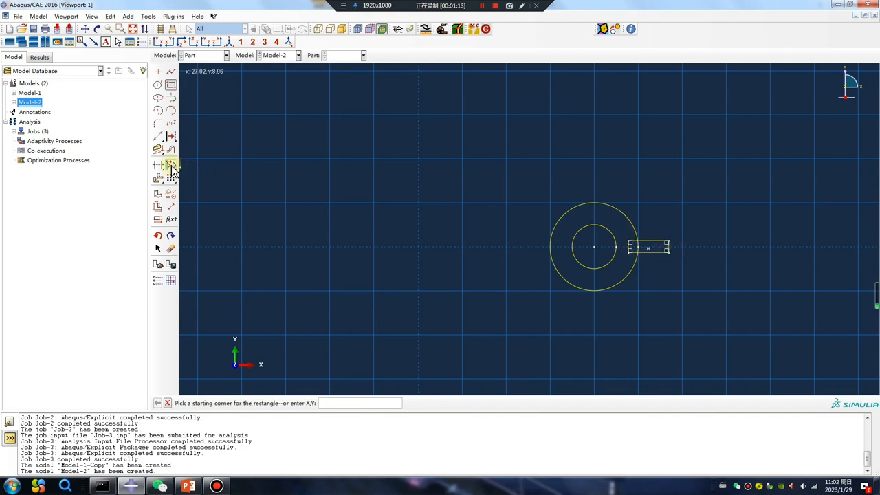
pyautogui.click(171, 165)
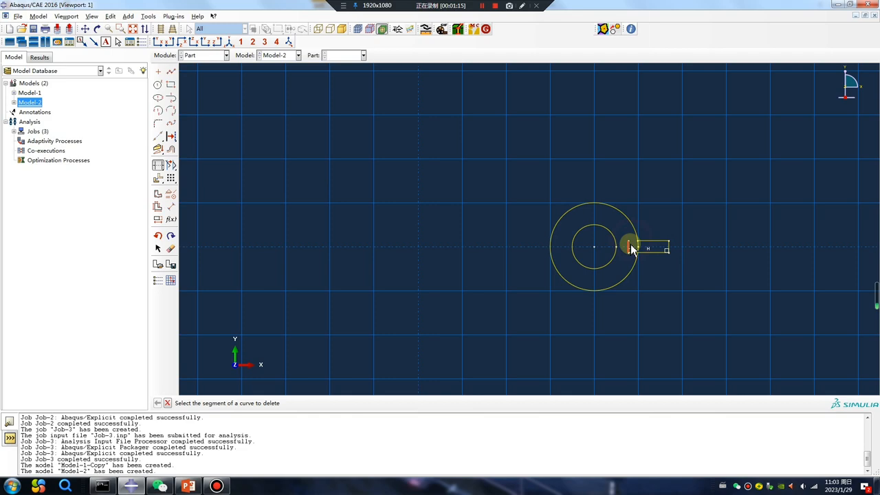
pyautogui.click(630, 244)
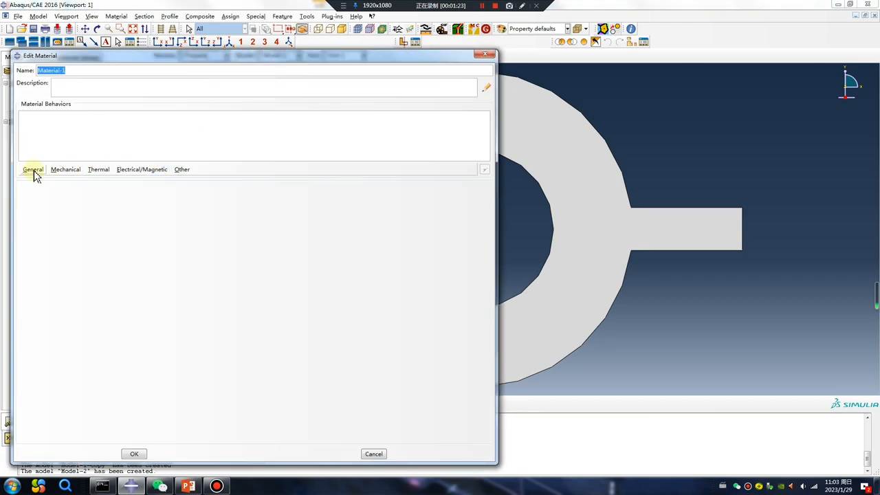
# Define a material with density 7.89e- and elastic modulus 2e5
pyautogui.click(33, 169)
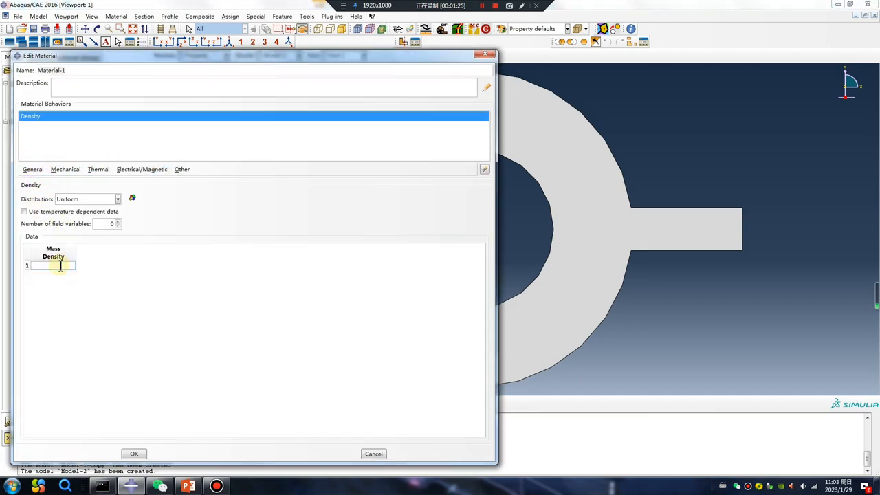
pyautogui.write('7.89e-')
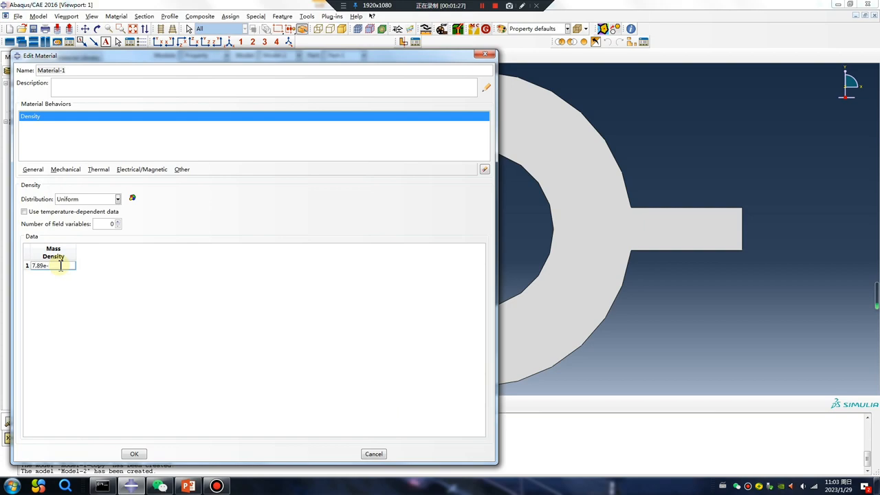
pyautogui.click(66, 169)
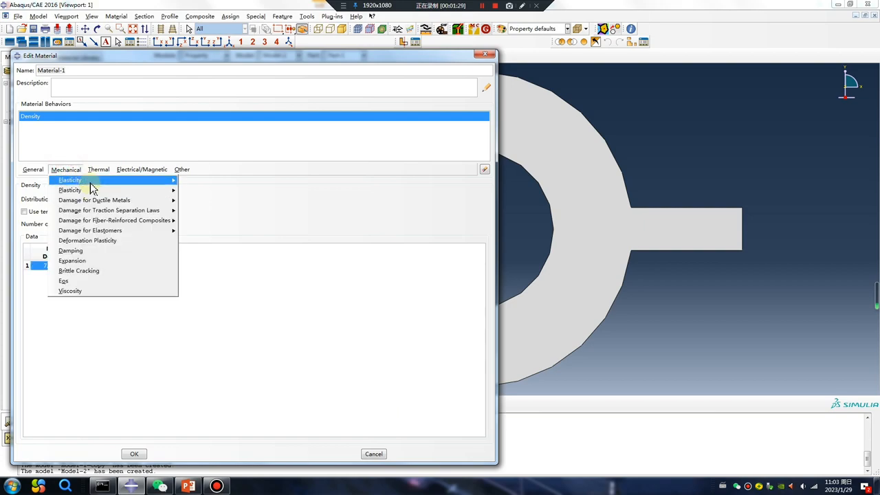
pyautogui.click(69, 179)
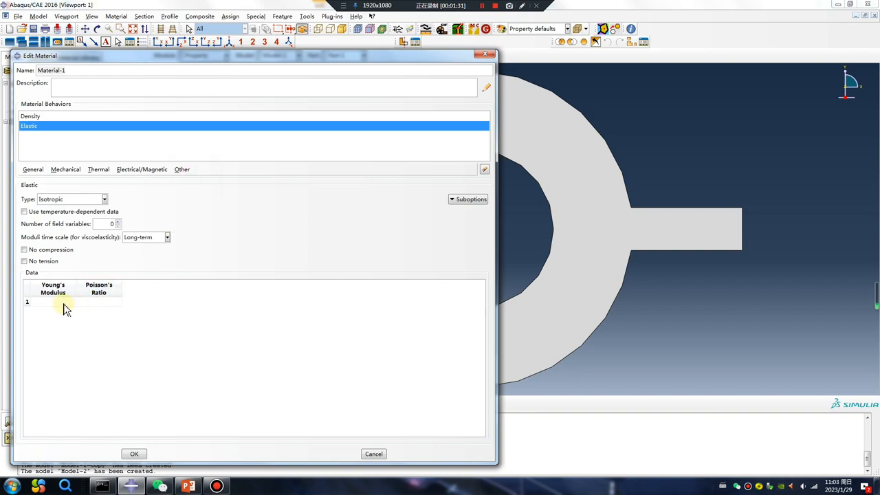
pyautogui.write('2e5')
pyautogui.write('0.3')
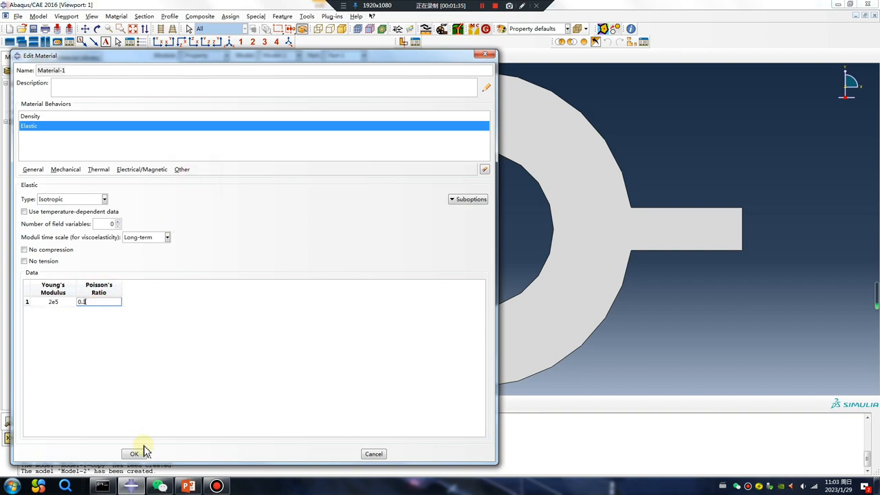
pyautogui.click(133, 454)
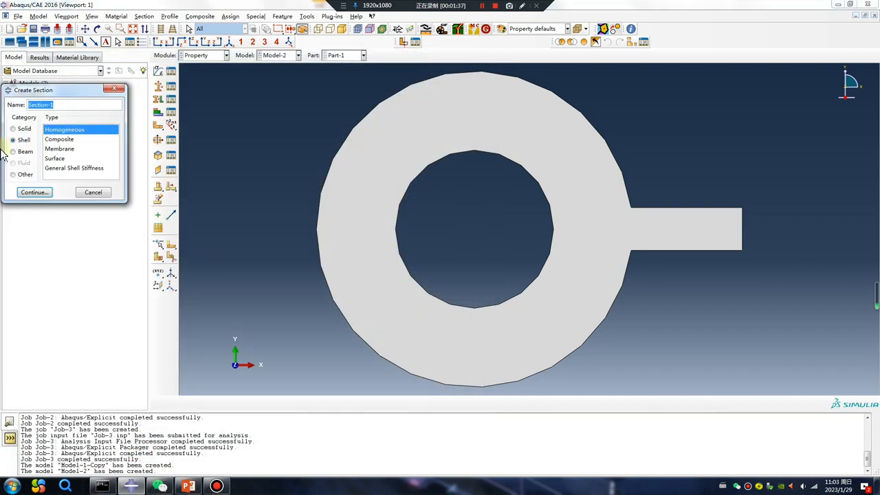
# Create a homogeneous shell section and assign it to the whole ring part
pyautogui.click(35, 193)
pyautogui.write('1')
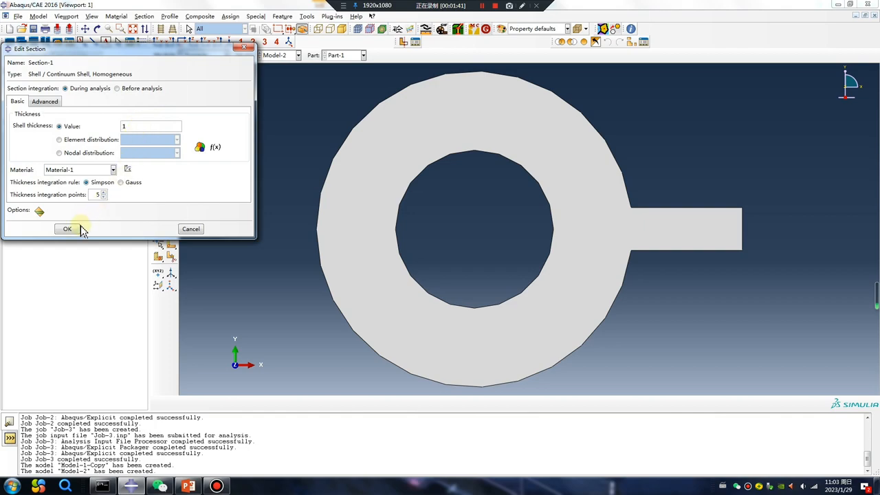
pyautogui.click(66, 229)
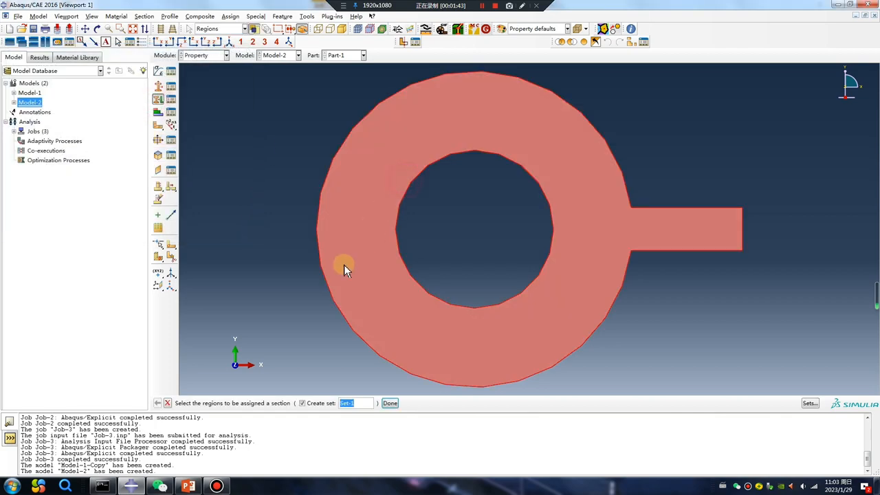
pyautogui.click(204, 55)
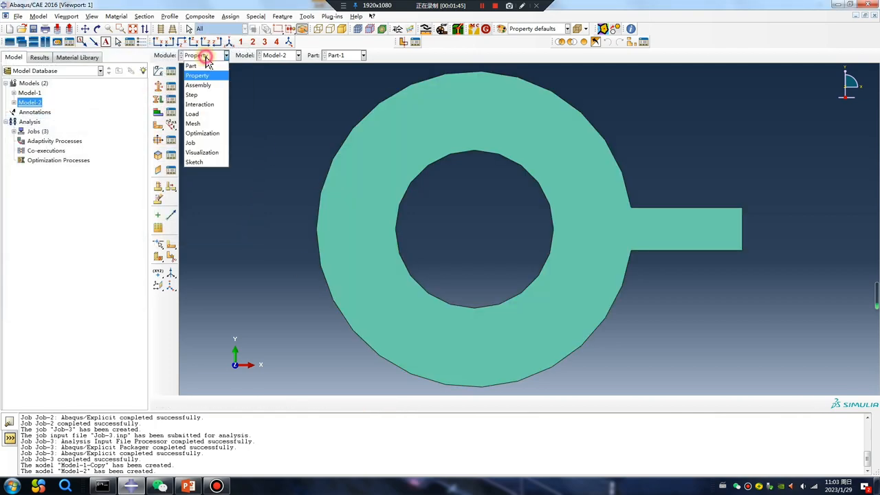
# Instance the part in the assembly and add a one-second Dynamic, Explicit step
pyautogui.click(198, 75)
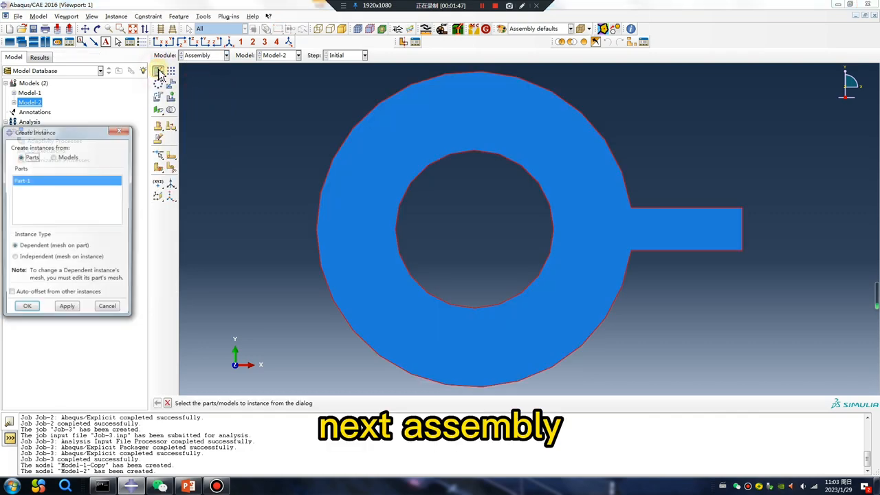
pyautogui.click(203, 55)
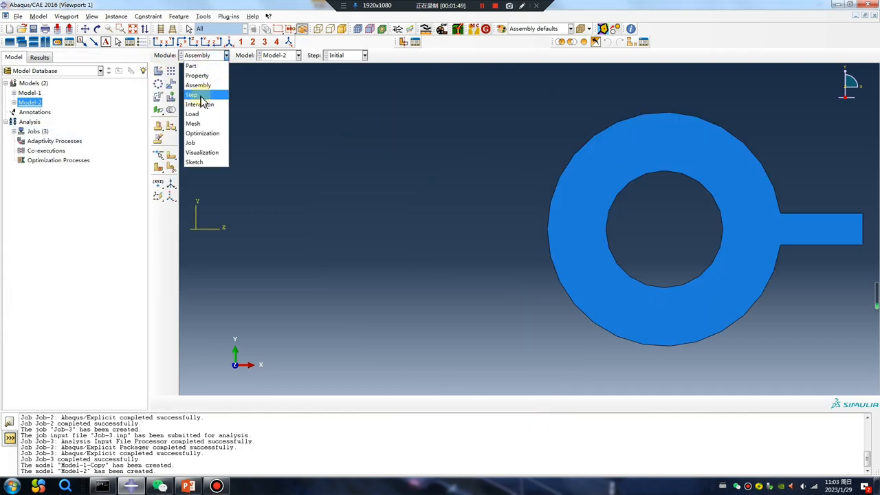
pyautogui.click(193, 94)
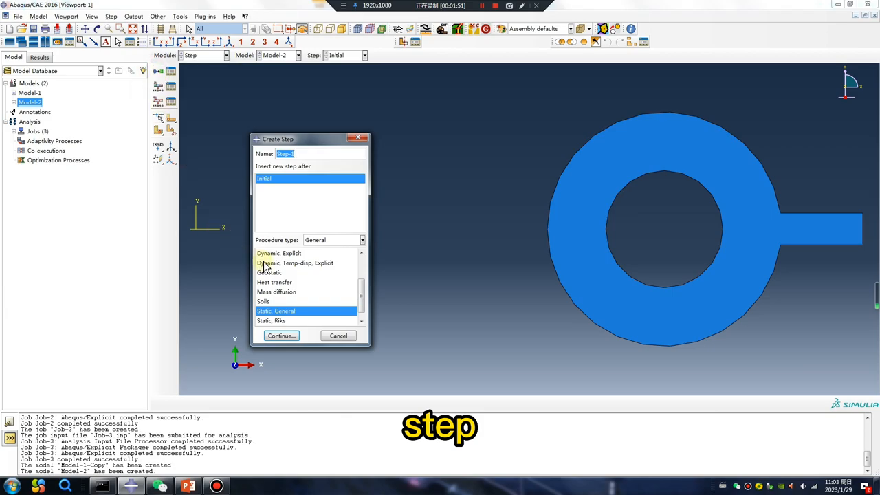
pyautogui.click(278, 253)
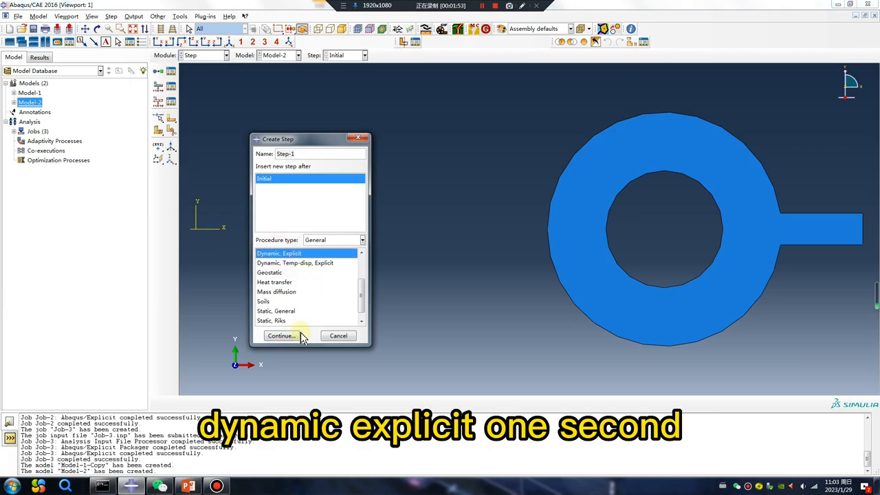
pyautogui.click(281, 336)
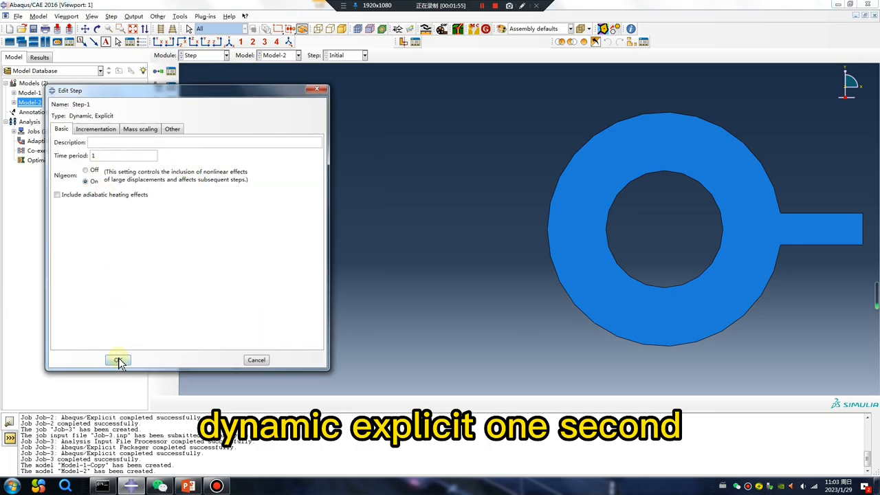
pyautogui.click(117, 360)
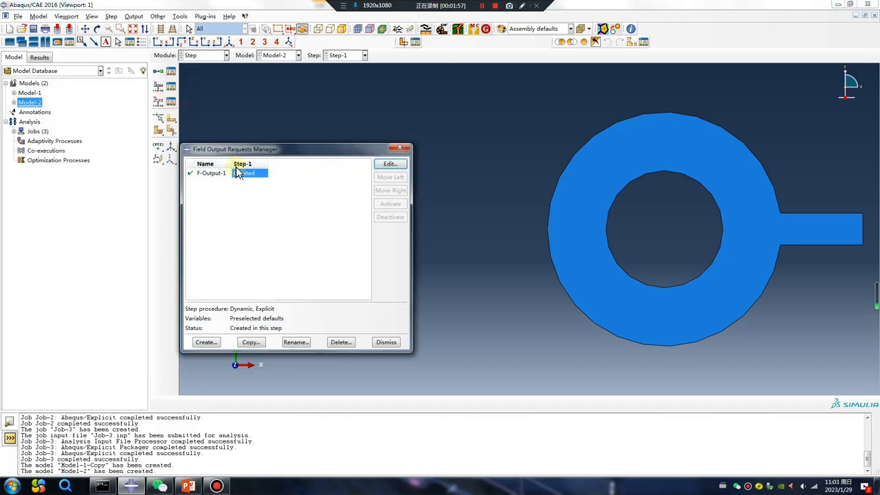
# Request field output at 100 evenly spaced intervals for the step
pyautogui.click(391, 164)
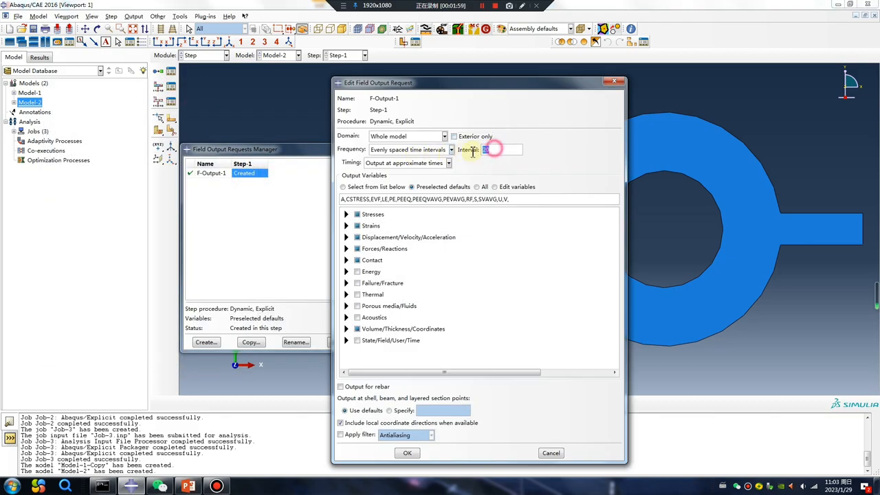
pyautogui.write('100')
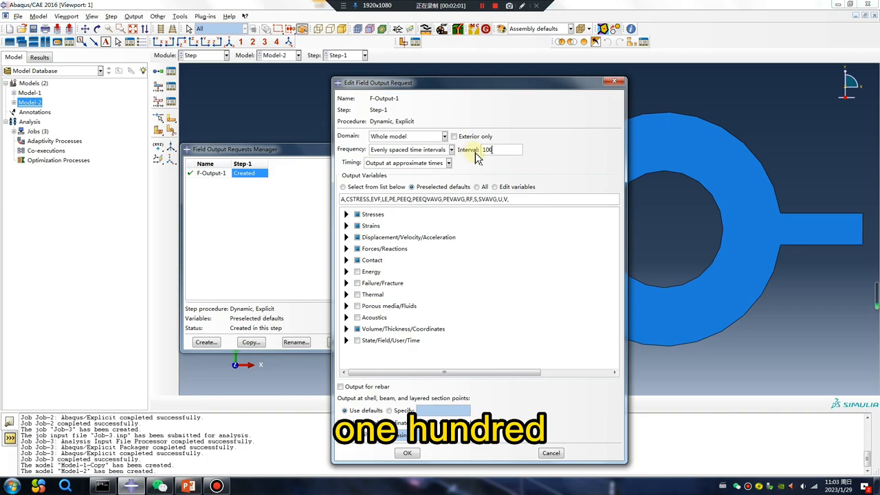
pyautogui.click(407, 452)
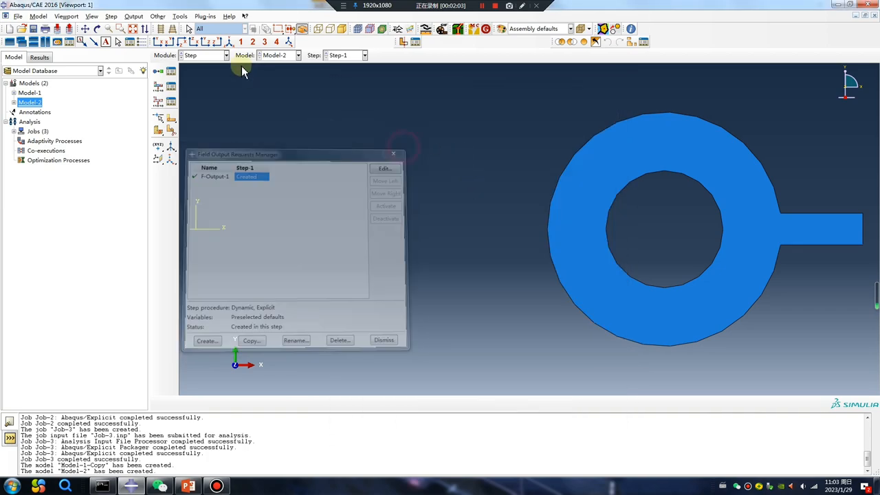
pyautogui.click(384, 340)
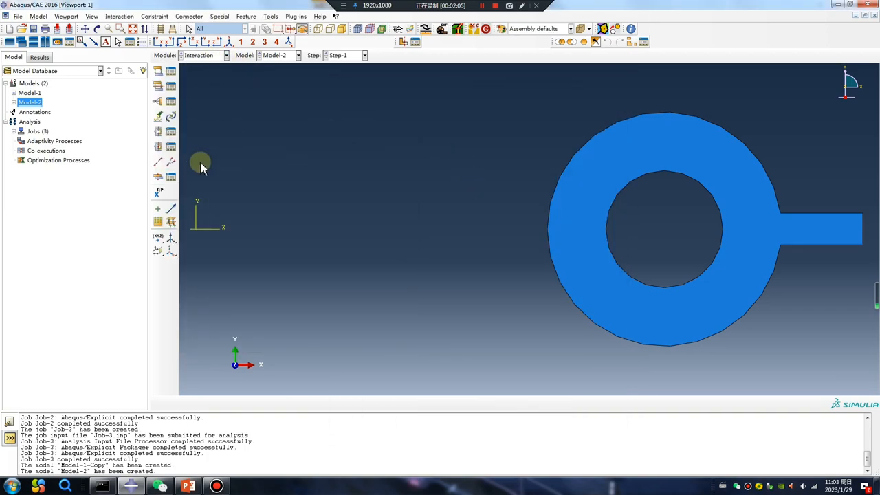
pyautogui.moveTo(160, 196)
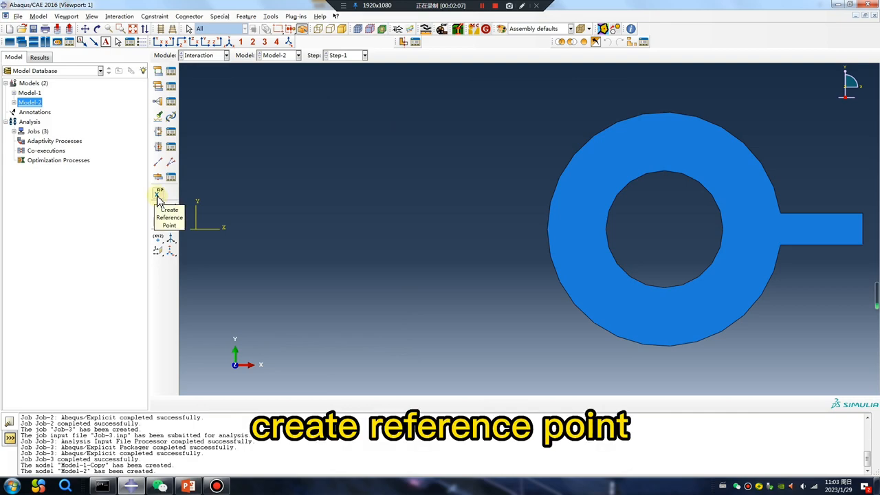
# Add a centre reference point and kinematically couple the inner hole edge to it
pyautogui.click(159, 195)
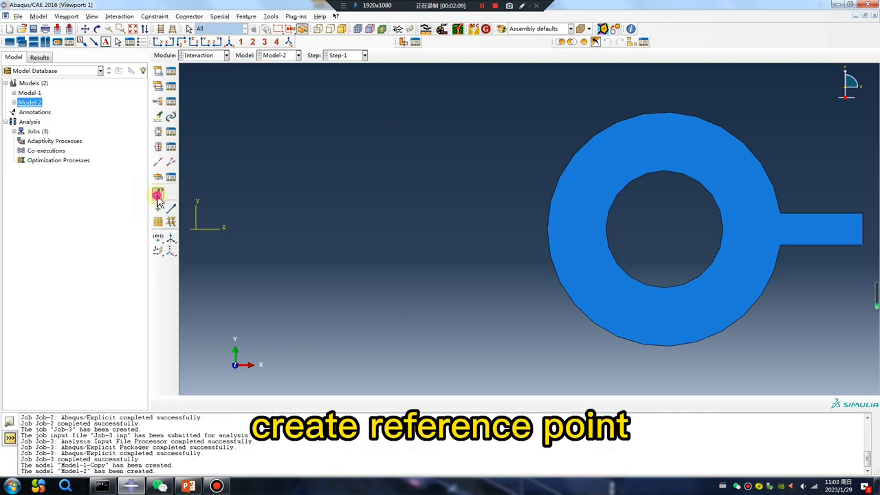
pyautogui.click(158, 195)
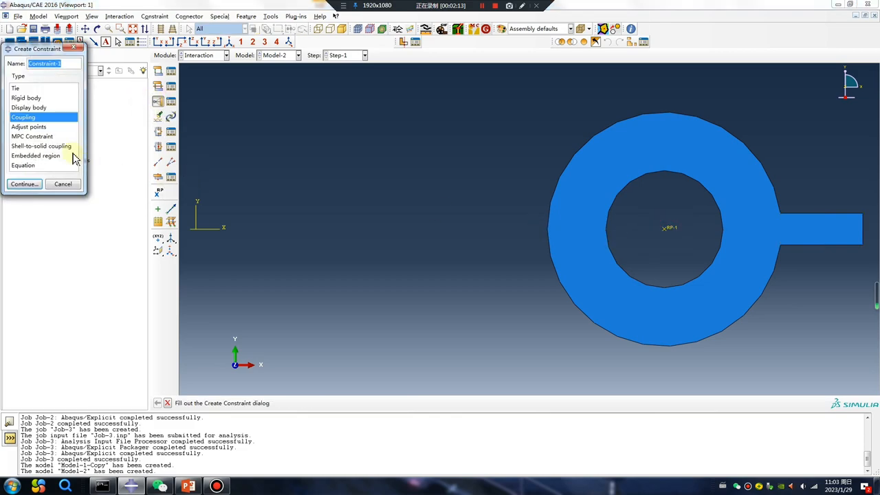
pyautogui.click(25, 184)
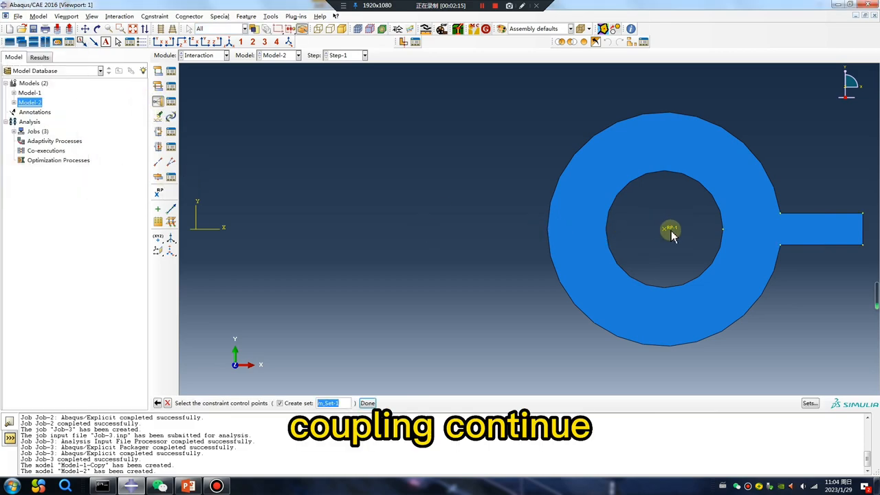
pyautogui.click(367, 403)
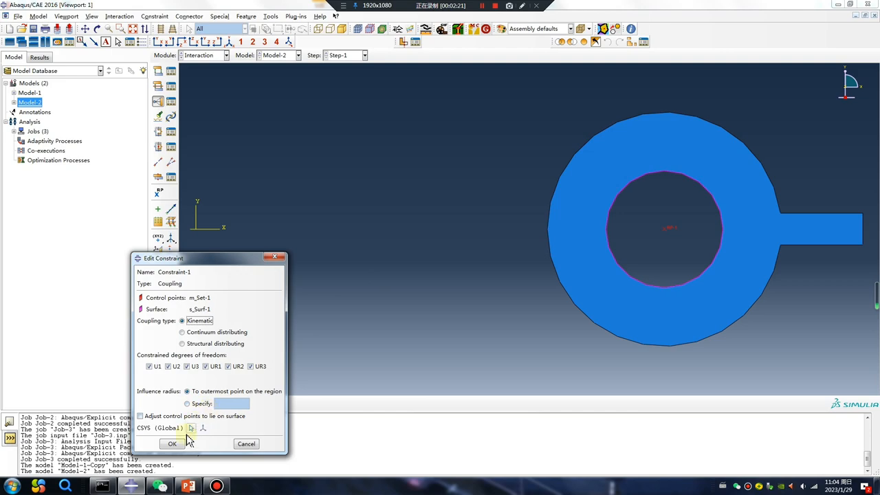
pyautogui.click(203, 55)
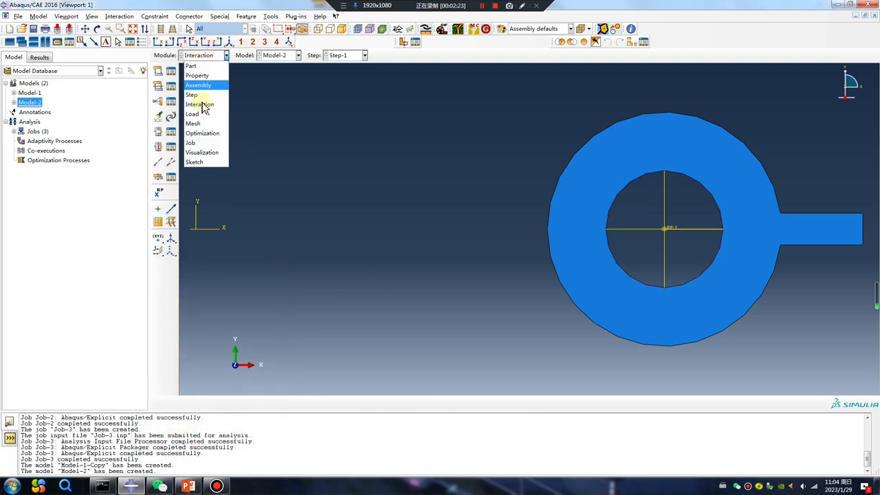
# Move to the Mesh module to show the meshed part
pyautogui.click(193, 124)
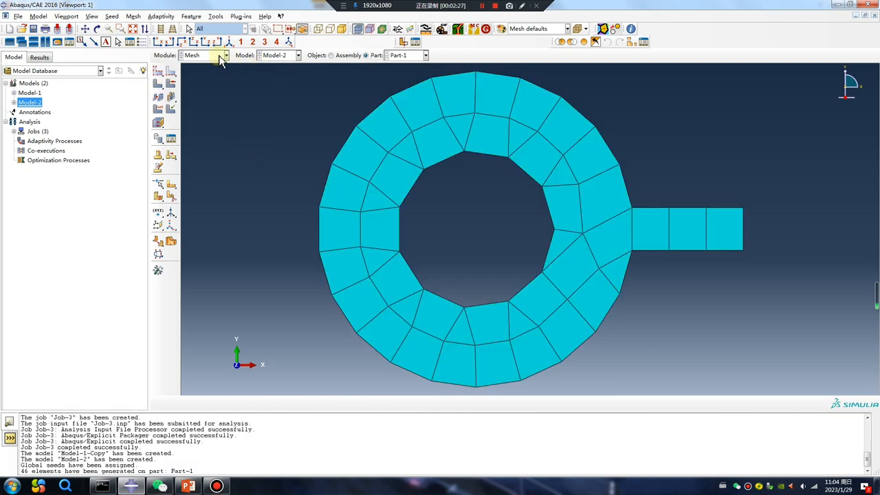
pyautogui.click(205, 55)
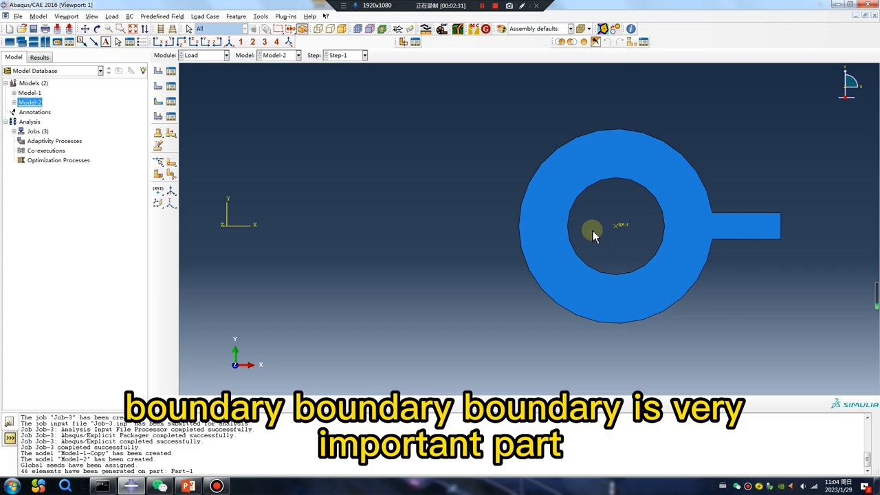
# Create a displacement condition on the centre point with U1 = 1 and start a periodic amplitude
pyautogui.click(158, 88)
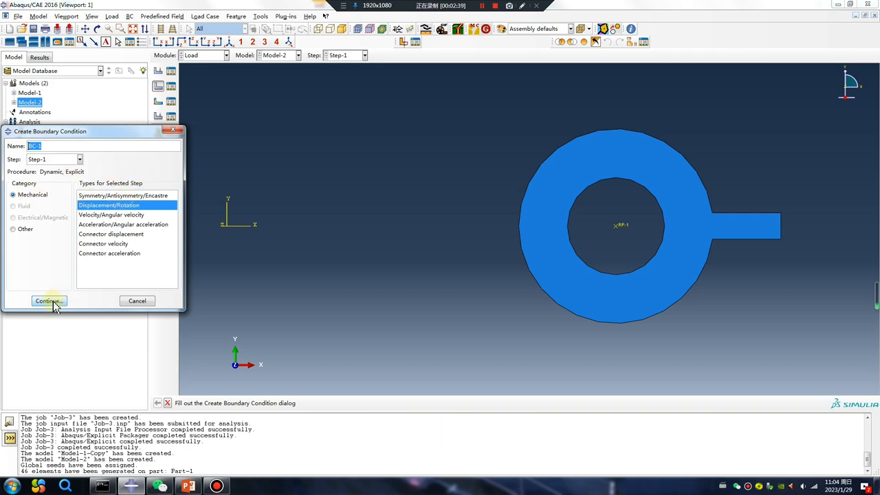
pyautogui.click(47, 301)
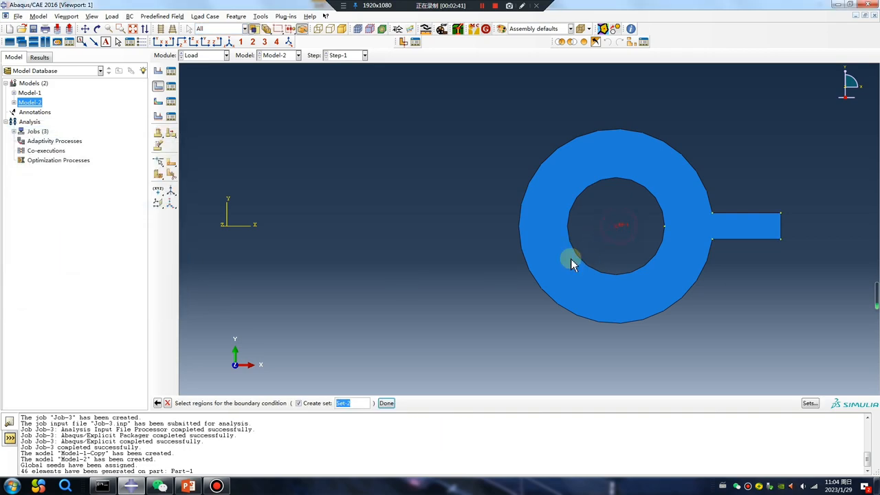
pyautogui.click(386, 403)
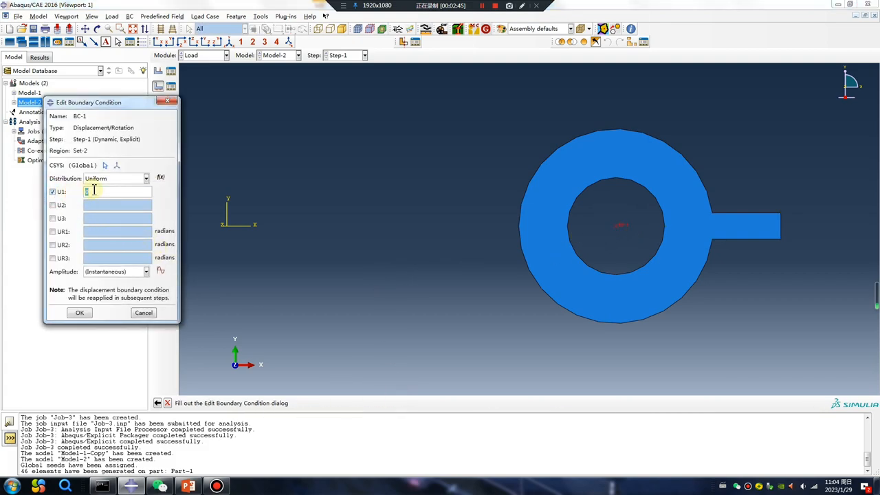
pyautogui.write('1')
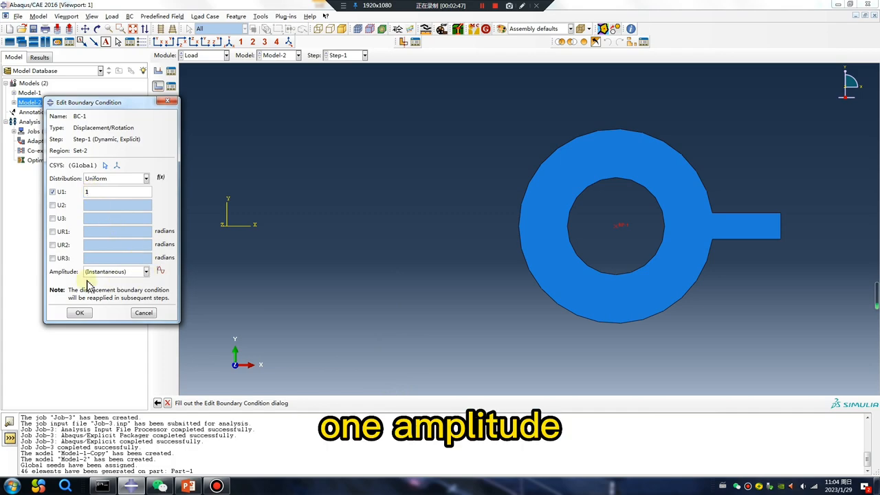
pyautogui.click(159, 271)
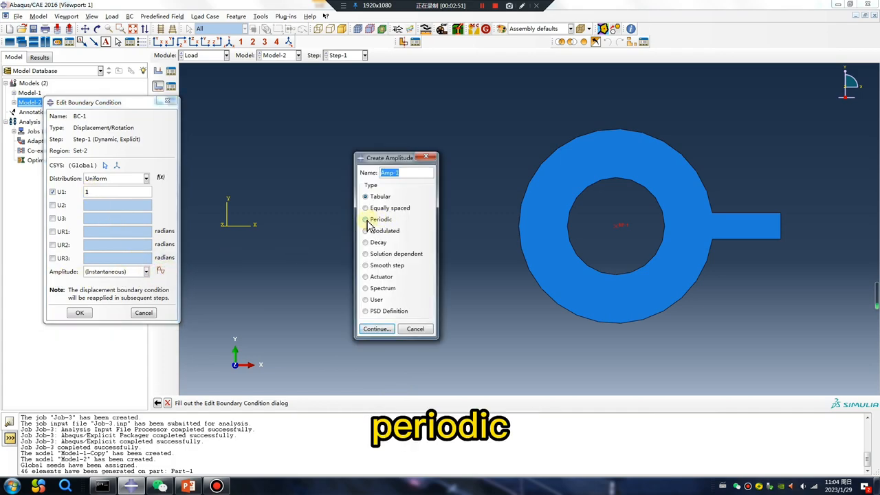
pyautogui.click(377, 329)
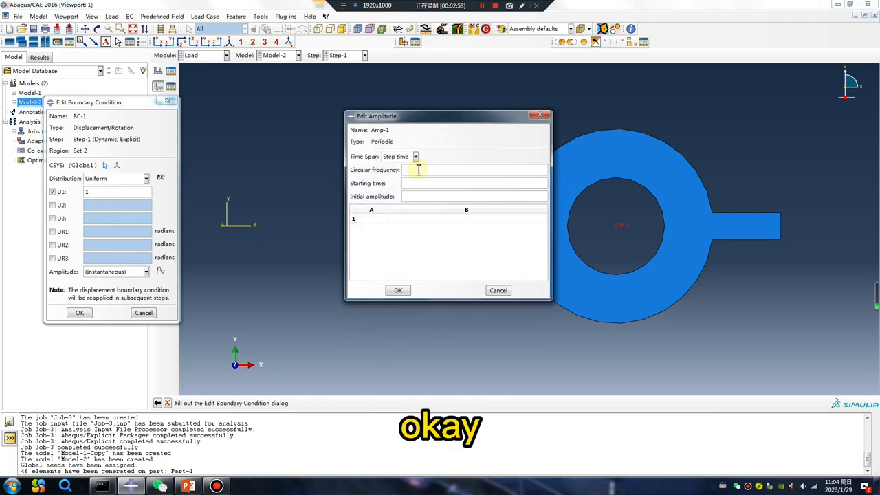
pyautogui.moveTo(614, 172)
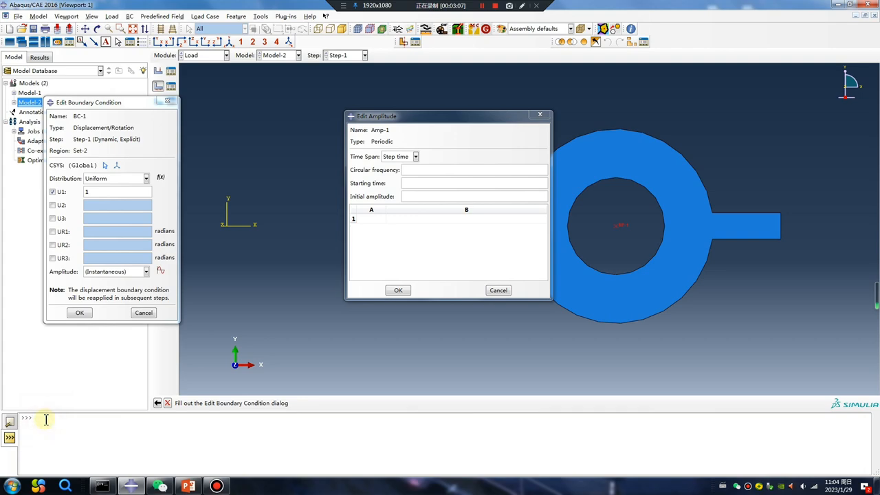
# Define Amp-1 with frequency 6.28318530717959, start 0, initial -20, A 20, B 0 and confirm BC-1
pyautogui.write('2*pi')
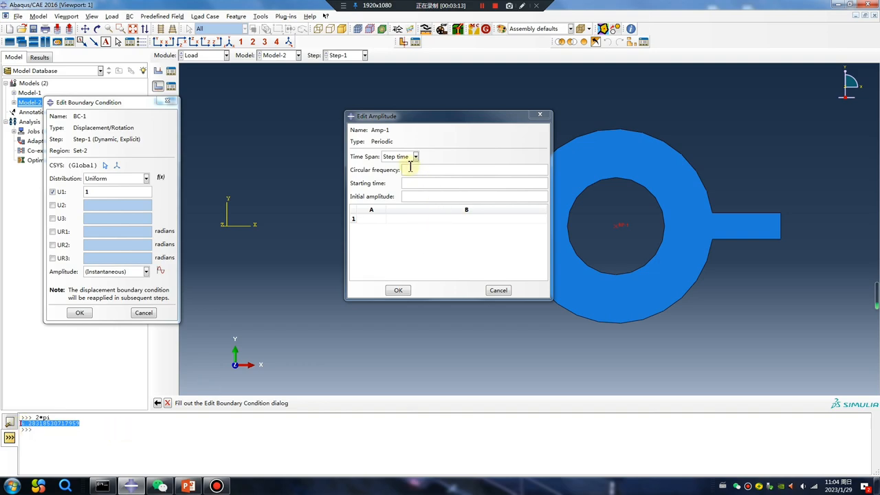
pyautogui.write('6.28318530717959')
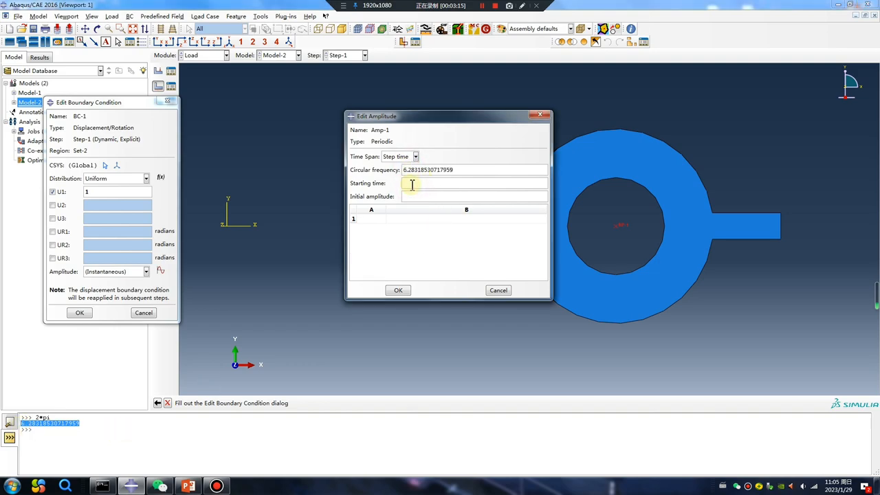
pyautogui.write('0')
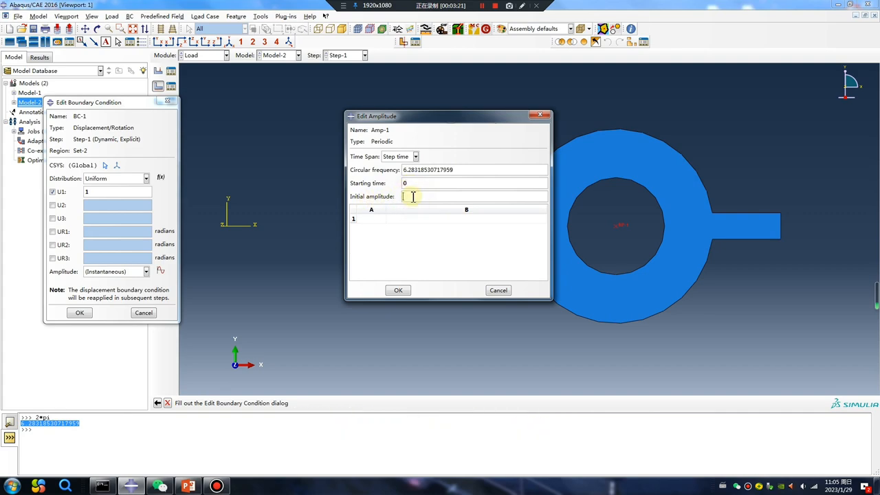
pyautogui.write('-20')
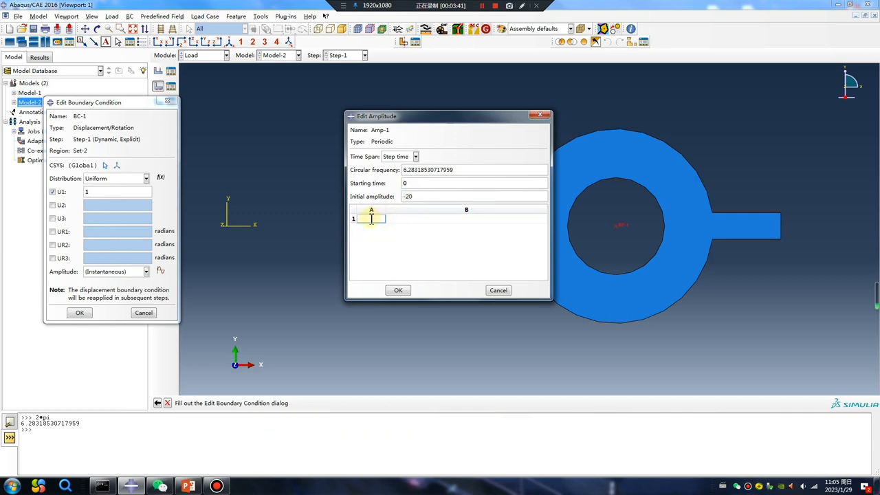
pyautogui.write('1')
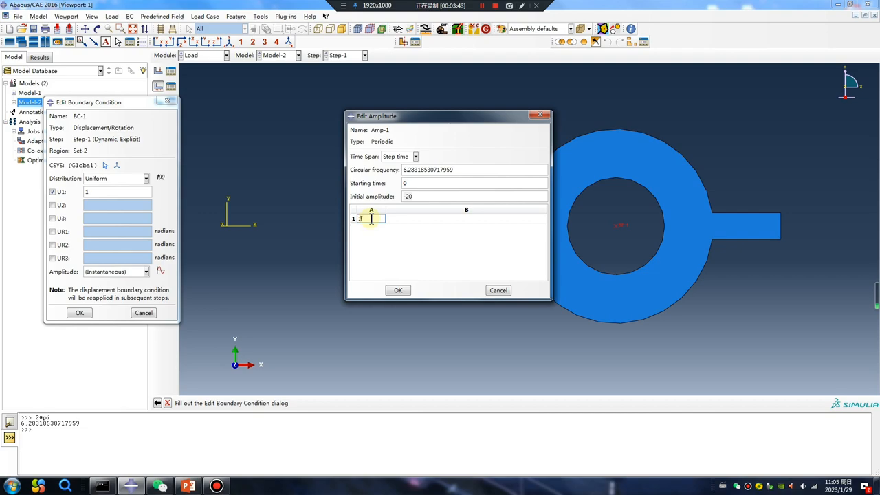
pyautogui.write('20')
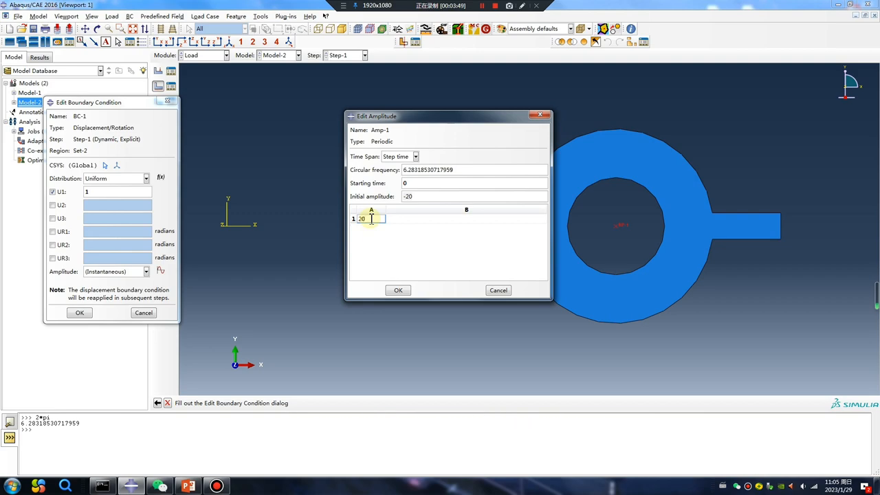
pyautogui.click(365, 219)
pyautogui.write('0')
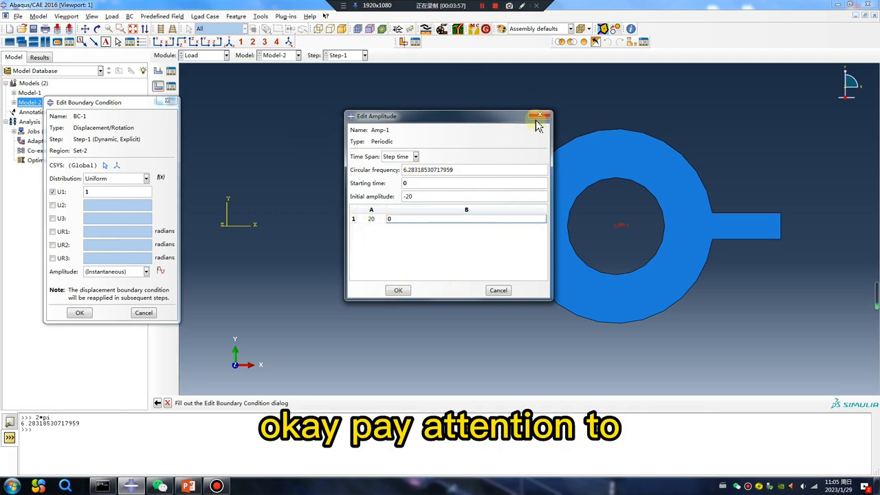
pyautogui.click(542, 116)
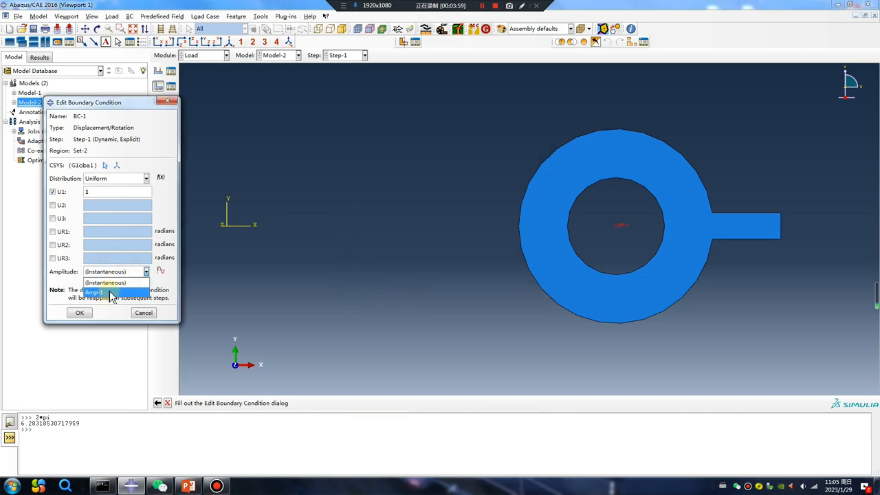
pyautogui.click(80, 314)
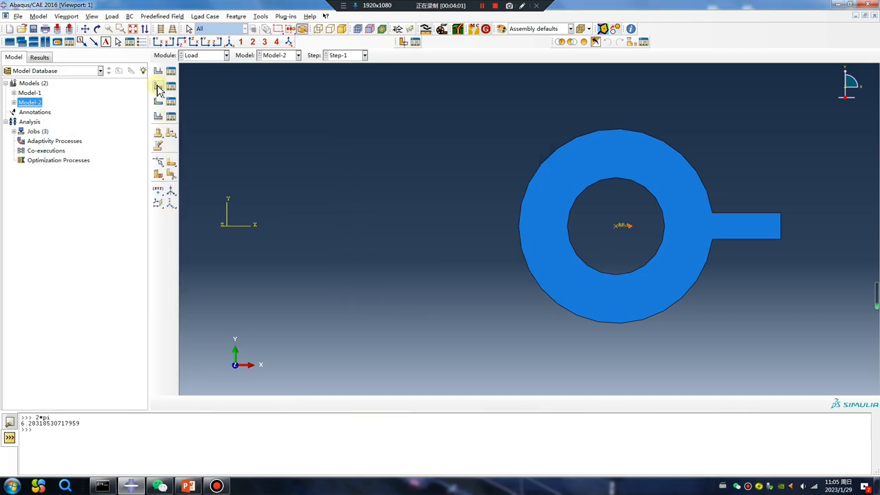
# Create BC-2 with U2 = 1 driven by periodic Amp-2: frequency 6.28318530717959, initial 0, A 0, B 20
pyautogui.click(157, 86)
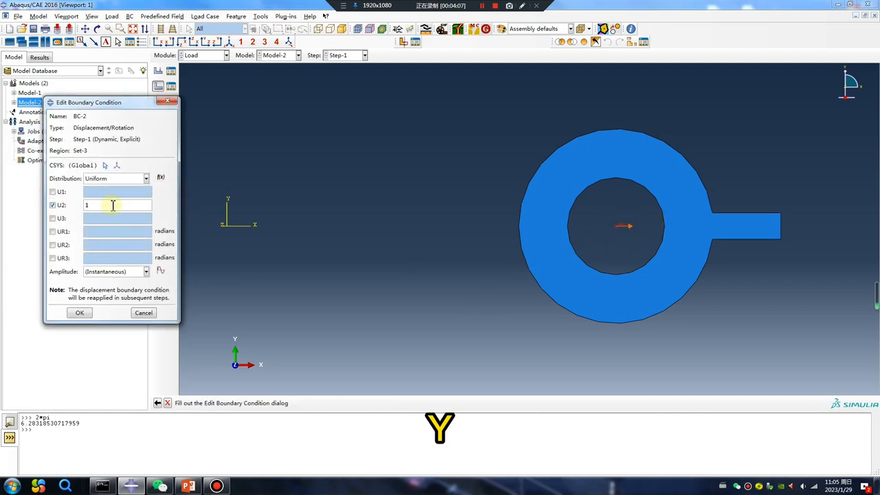
pyautogui.click(366, 219)
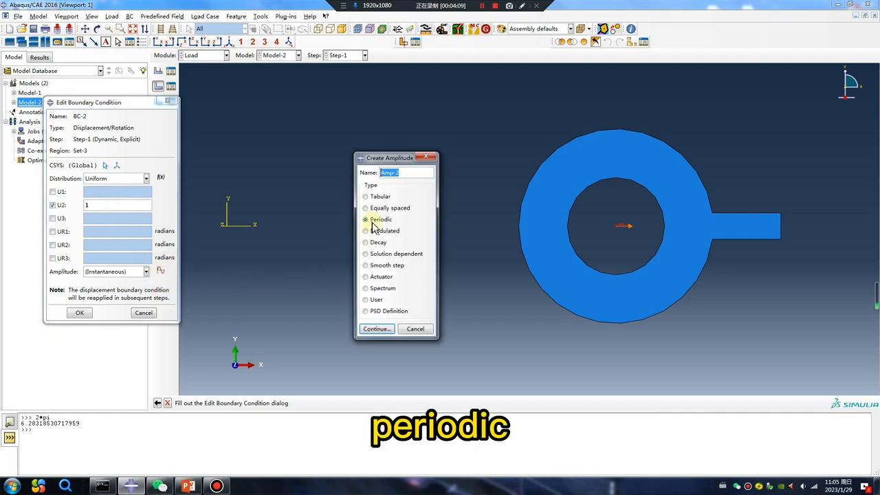
pyautogui.click(376, 328)
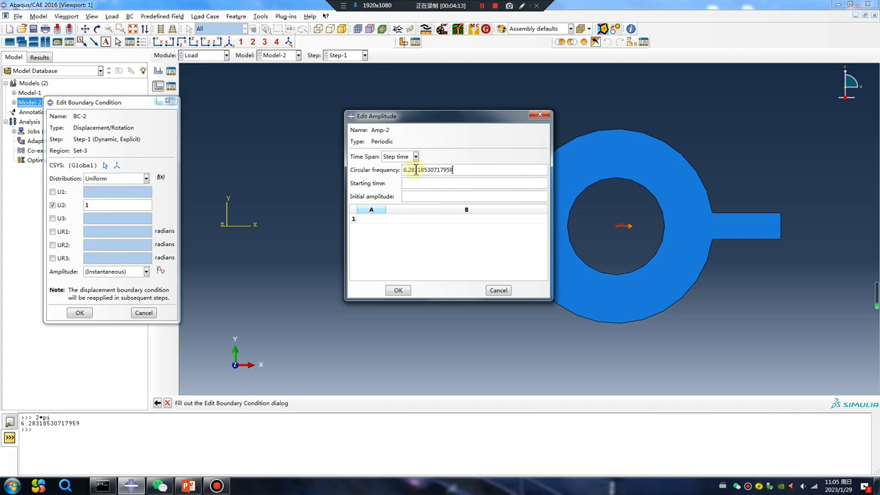
pyautogui.click(473, 183)
pyautogui.write('0')
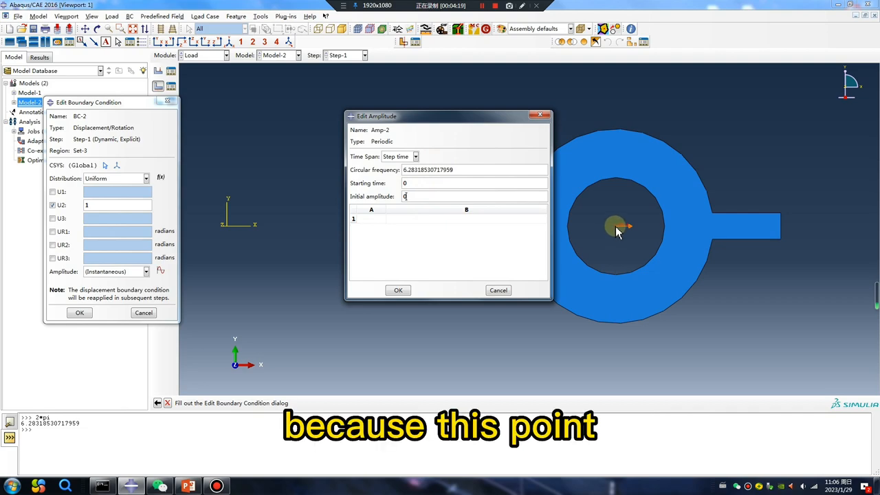
pyautogui.moveTo(227, 231)
pyautogui.write('0')
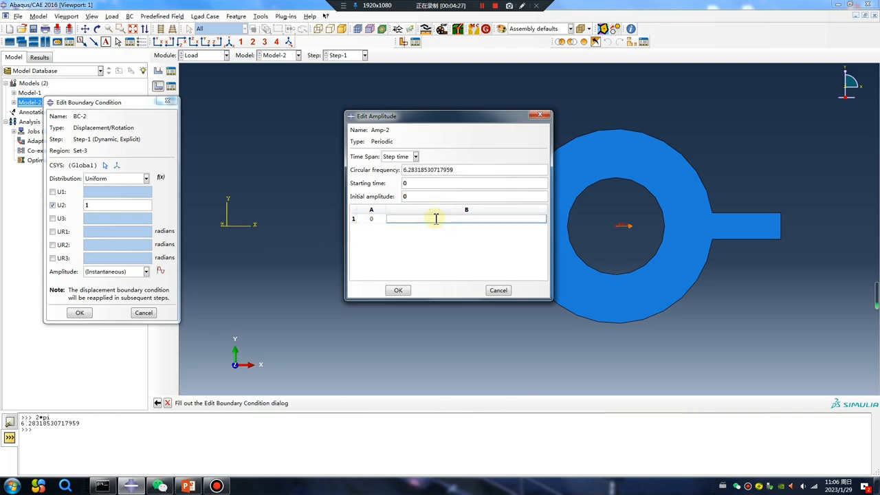
pyautogui.write('20')
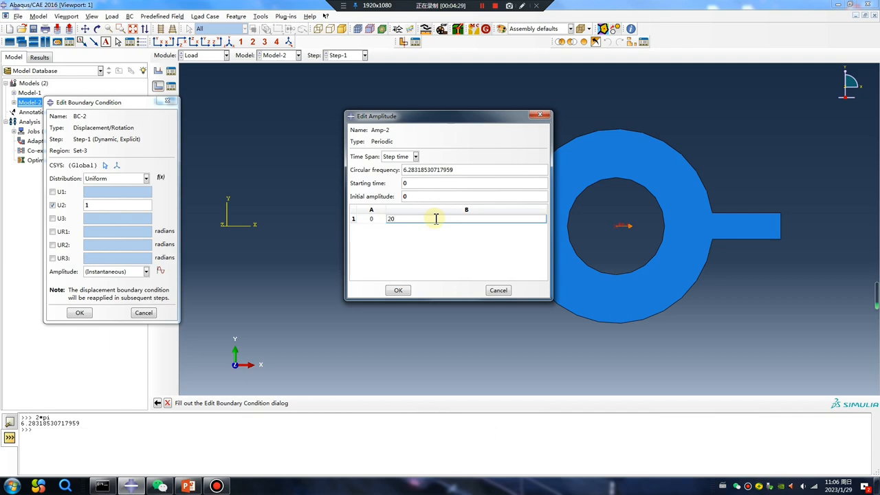
pyautogui.click(146, 271)
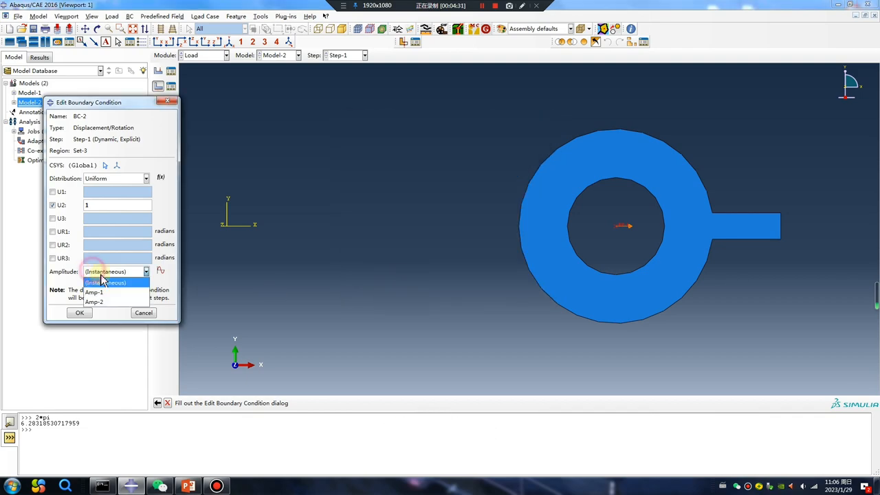
pyautogui.click(79, 314)
pyautogui.write('4*pi')
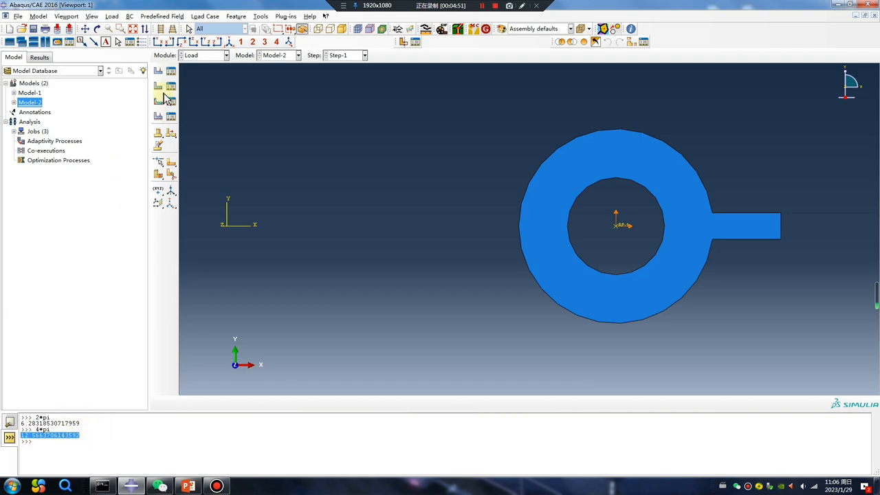
# Create BC-3 on the centre set with UR3 rotation 12.5663706143592 radians
pyautogui.click(157, 85)
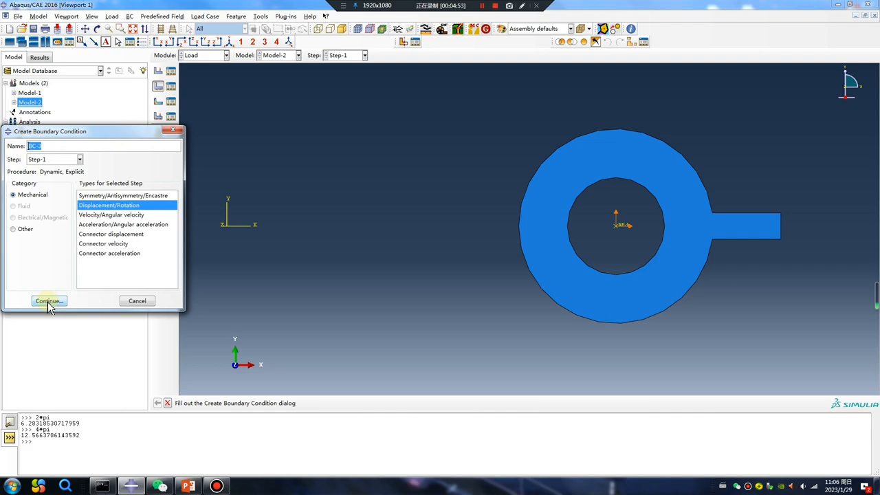
pyautogui.click(48, 302)
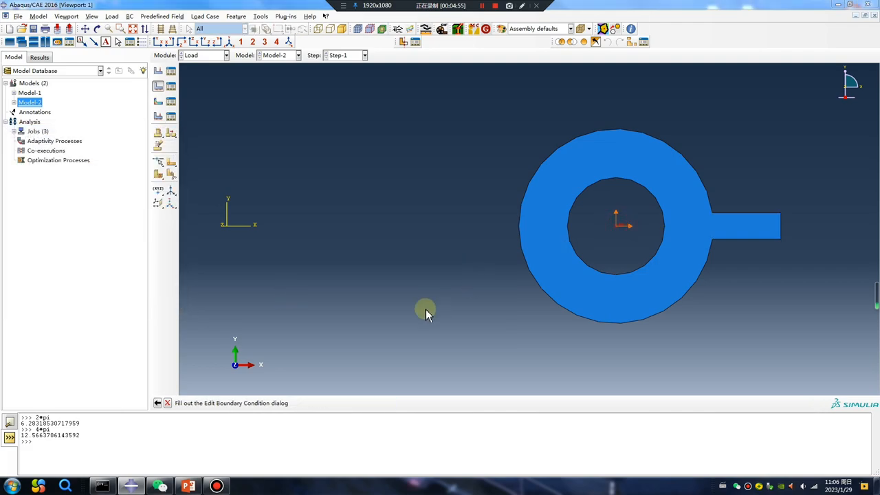
pyautogui.click(52, 217)
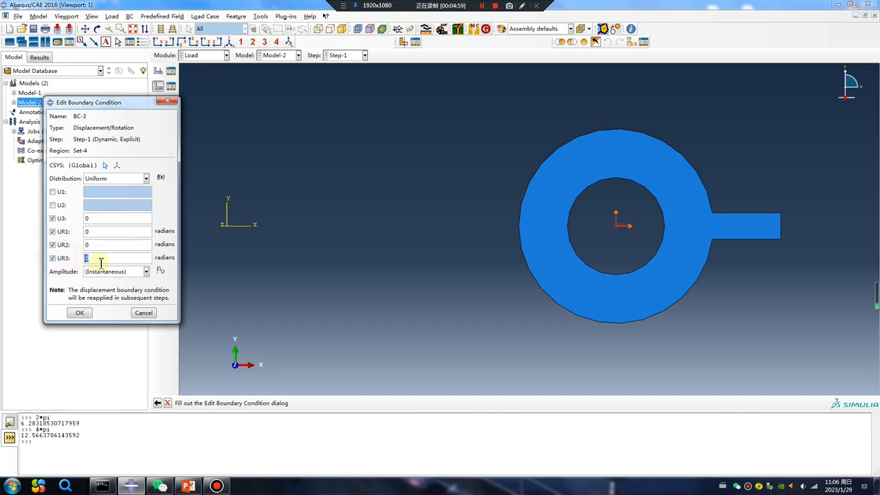
pyautogui.write('12.5663706143592')
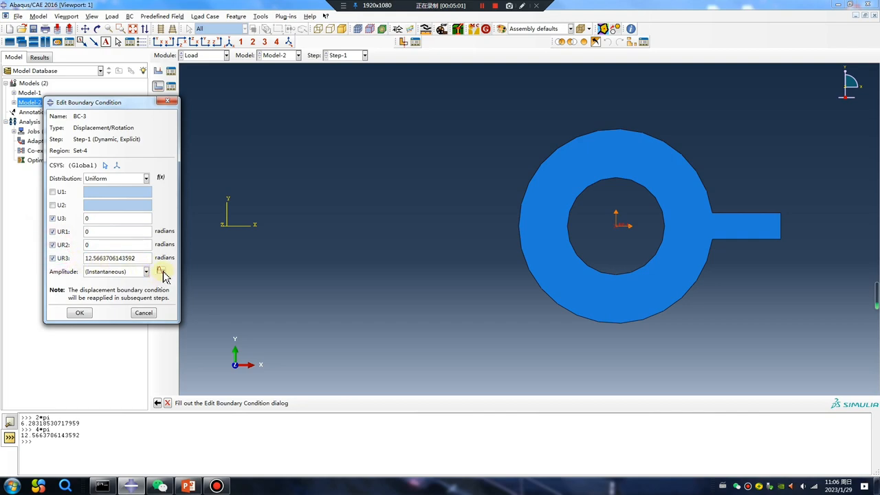
# Define tabular ramp amplitude Amp-3 (0,0 / 1,1) and apply it to the rotation
pyautogui.click(159, 270)
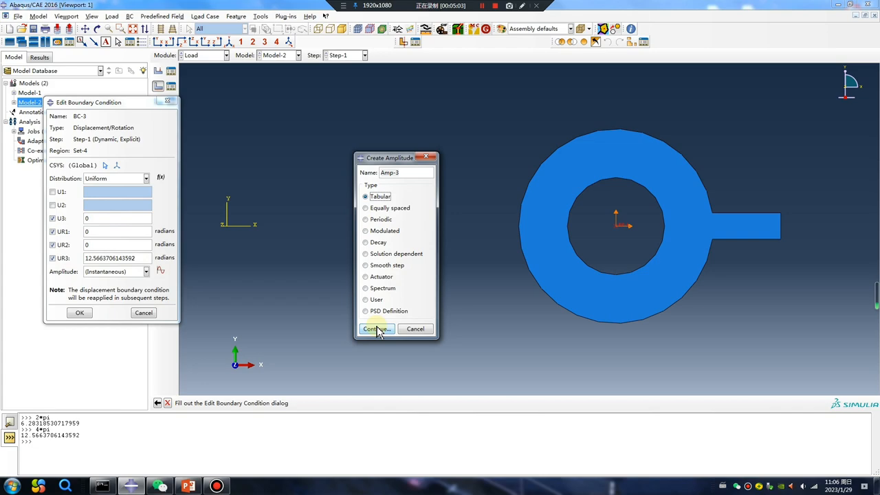
pyautogui.click(374, 329)
pyautogui.write('1')
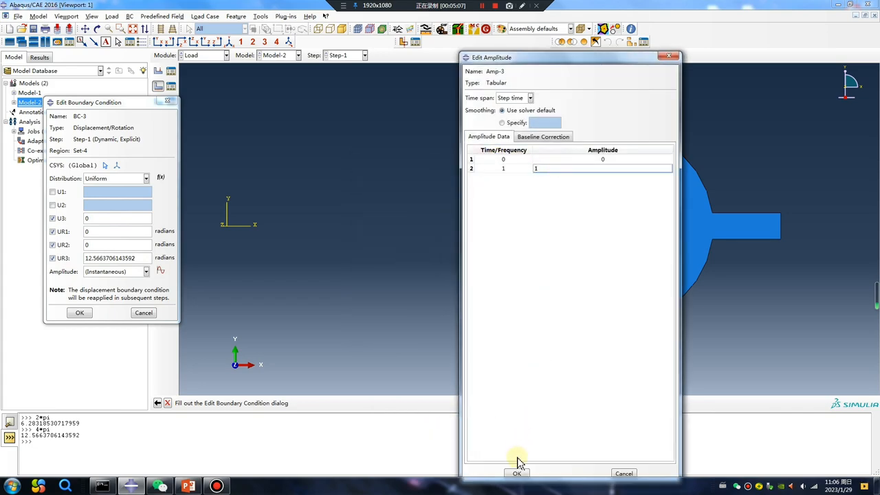
pyautogui.click(146, 270)
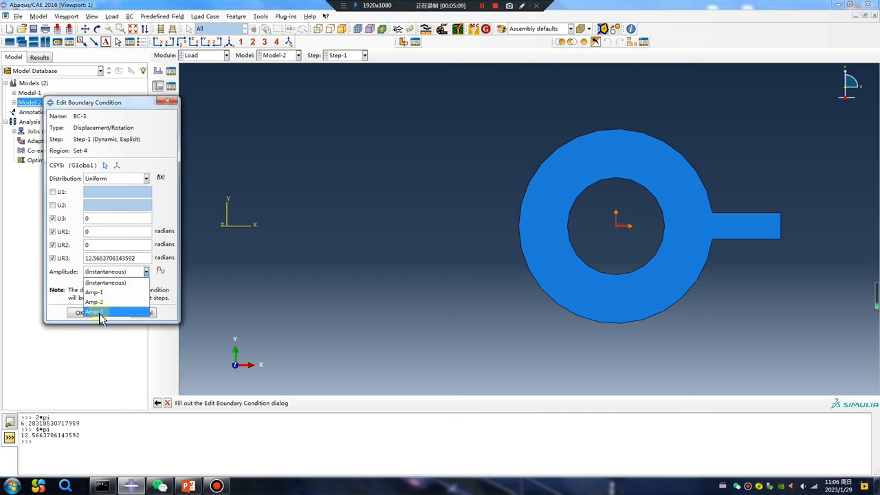
pyautogui.click(225, 55)
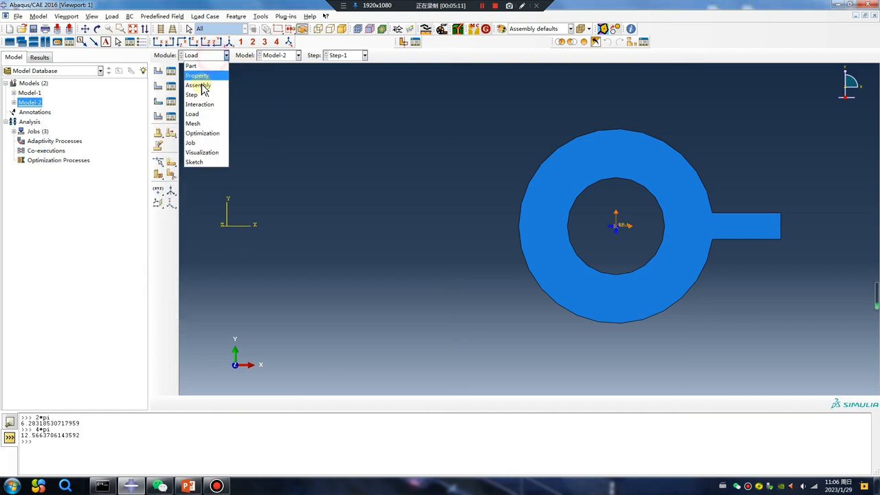
# Give Step-1 whole-model mass scaling by a factor of 1000
pyautogui.click(192, 94)
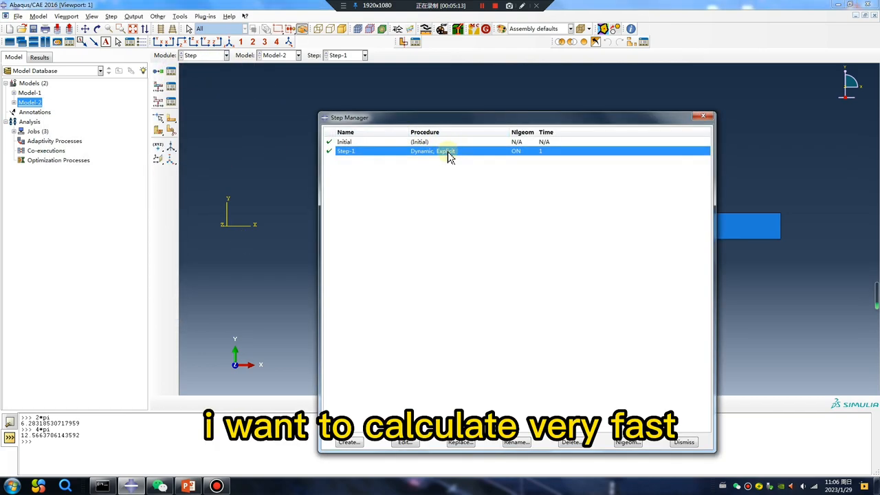
pyautogui.doubleClick(431, 149)
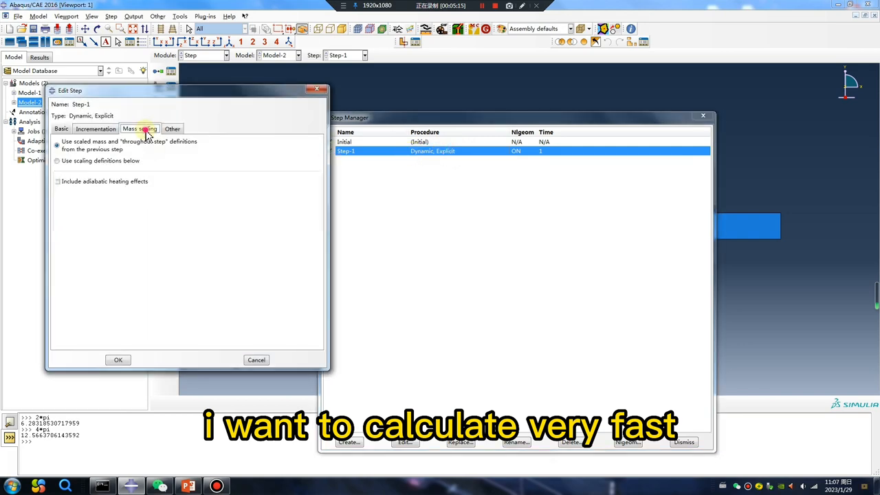
pyautogui.click(57, 160)
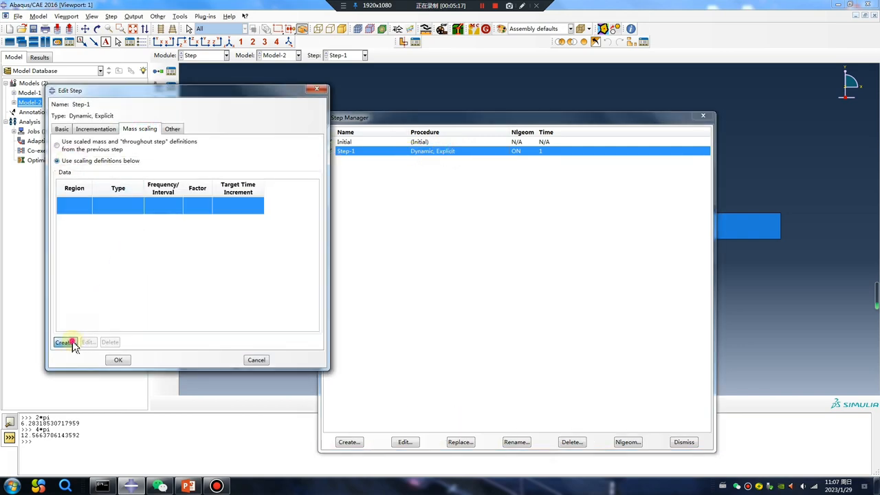
pyautogui.click(64, 342)
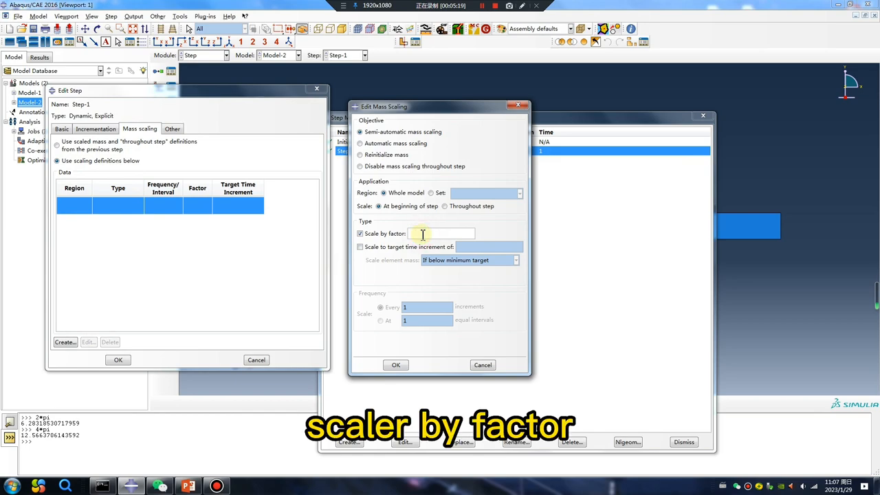
pyautogui.write('1000')
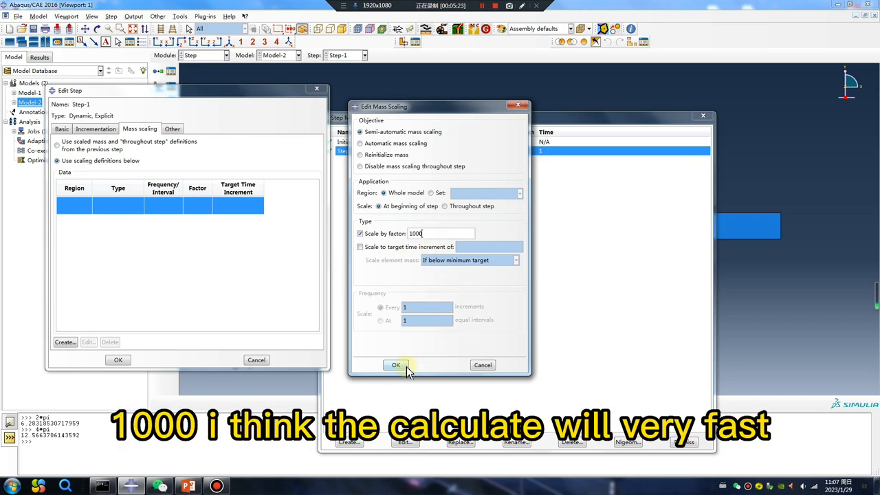
pyautogui.click(396, 365)
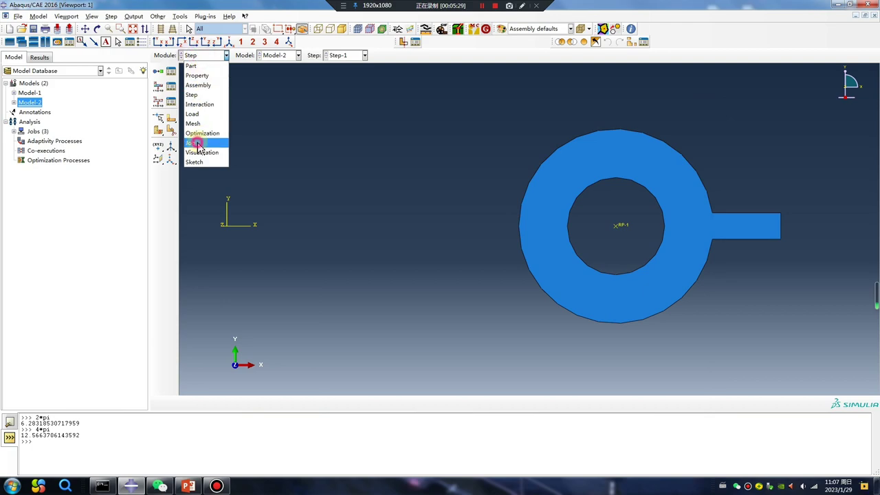
# Create Job-4 on multiple processors, submit it and open its results once completed
pyautogui.click(192, 142)
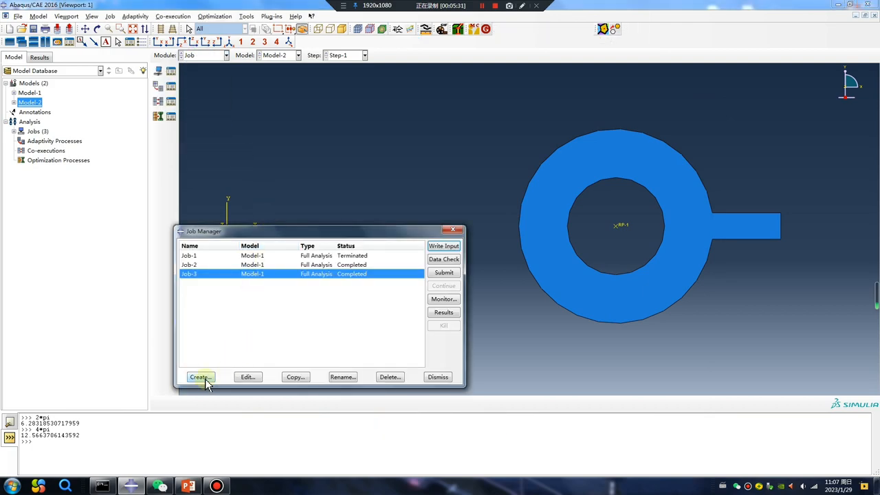
pyautogui.click(200, 377)
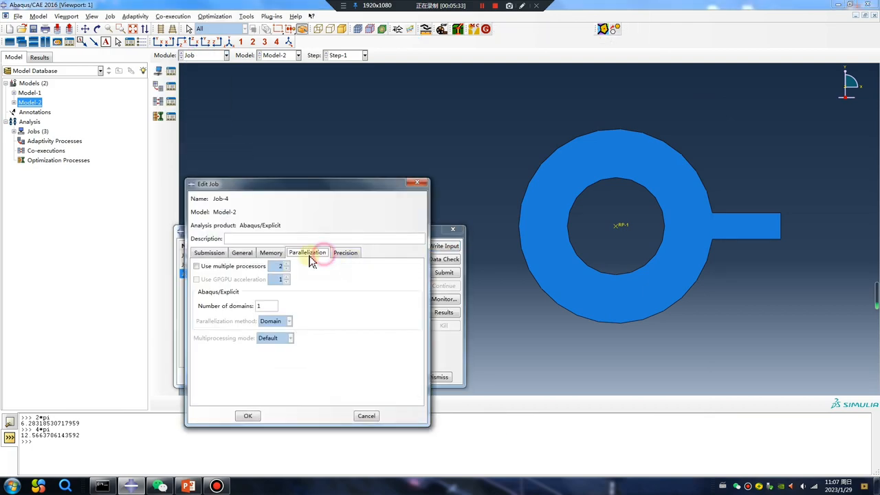
pyautogui.click(197, 267)
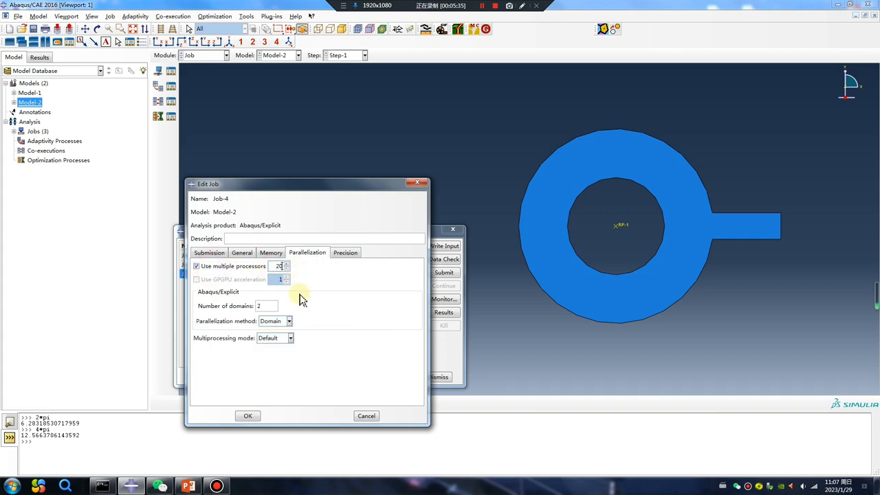
pyautogui.click(247, 415)
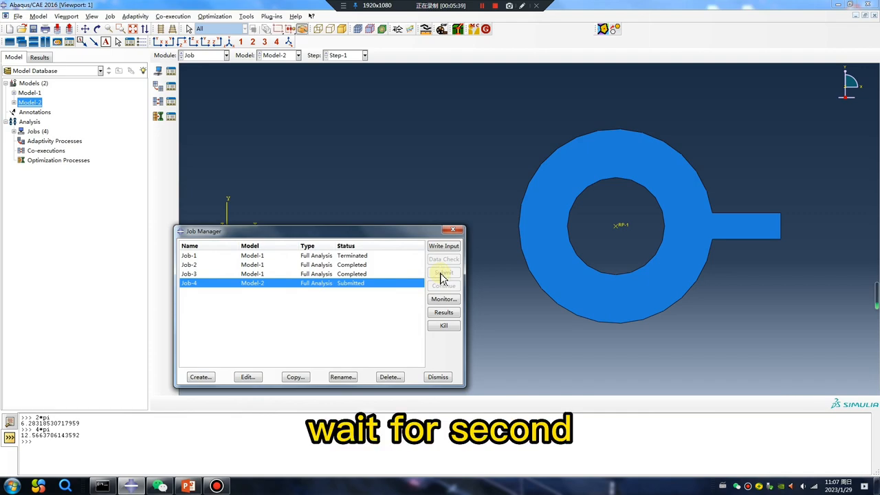
pyautogui.click(443, 273)
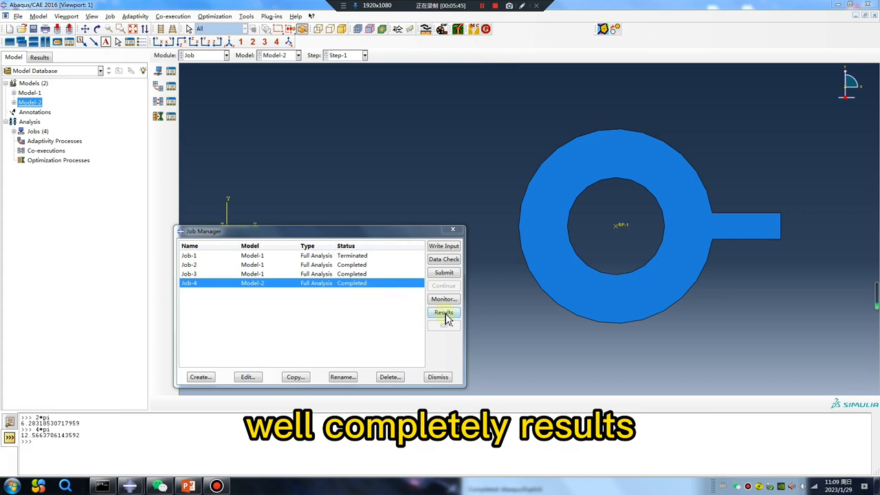
pyautogui.click(443, 312)
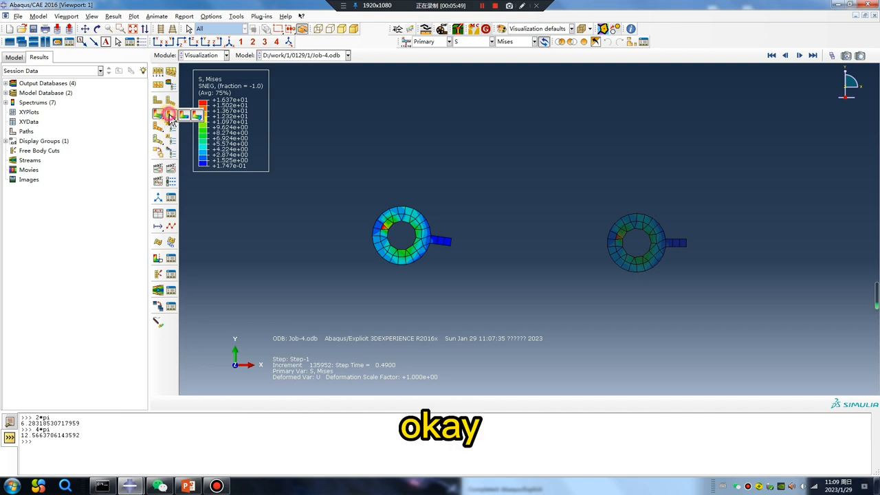
# Animate the time history of the Job-4 results and adjust the view settings while it plays
pyautogui.click(799, 55)
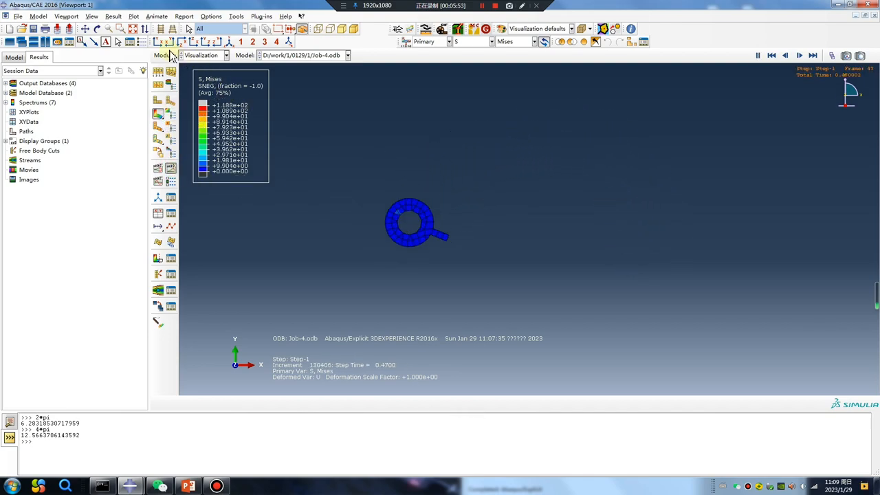
pyautogui.click(91, 16)
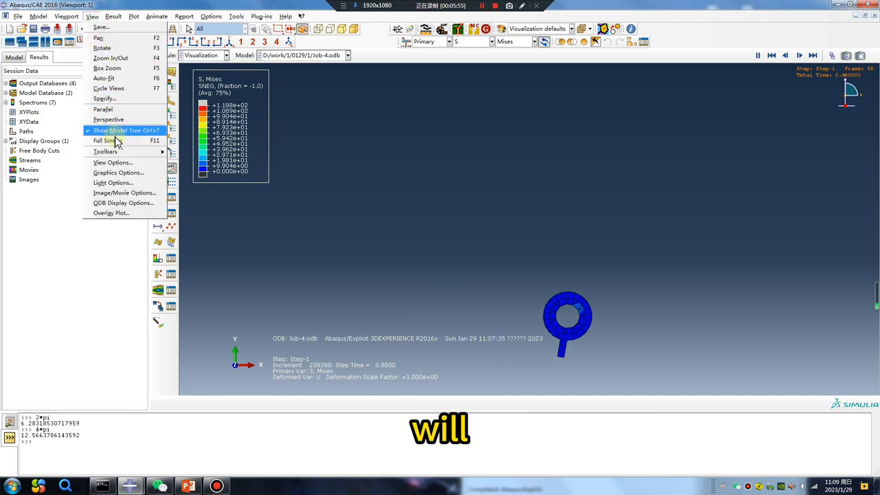
pyautogui.click(105, 151)
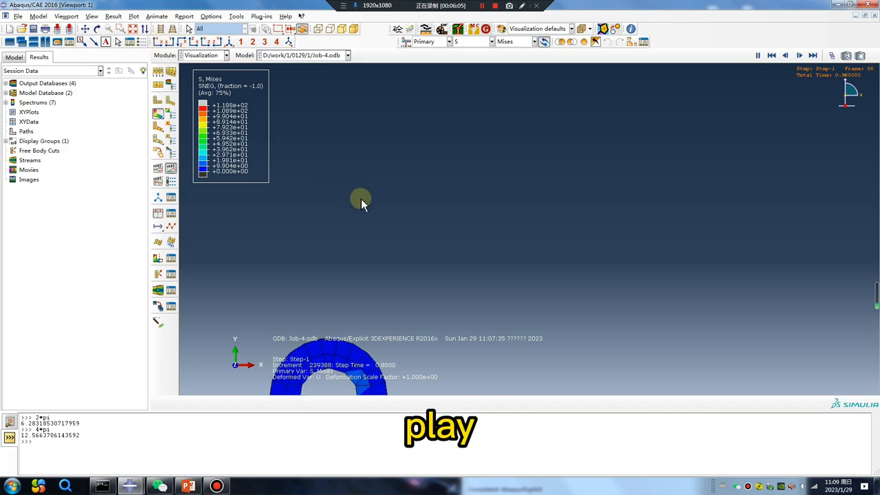
pyautogui.click(799, 55)
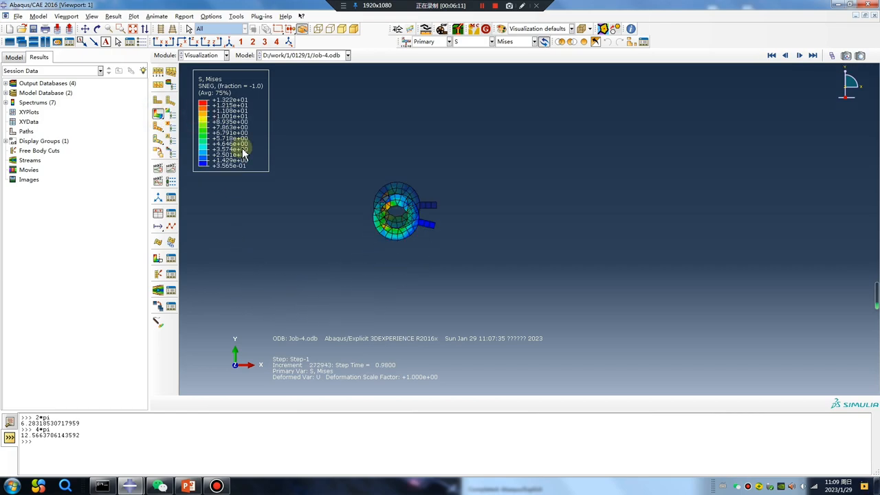
pyautogui.click(799, 55)
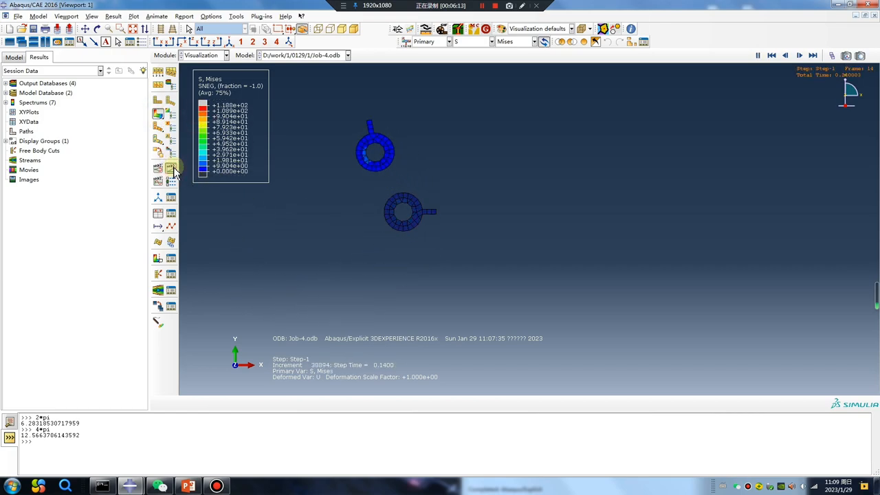
# Adjust an option from the Tools list, replay the ring revolving-and-rotating animation, then switch to PowerPoint
pyautogui.click(237, 17)
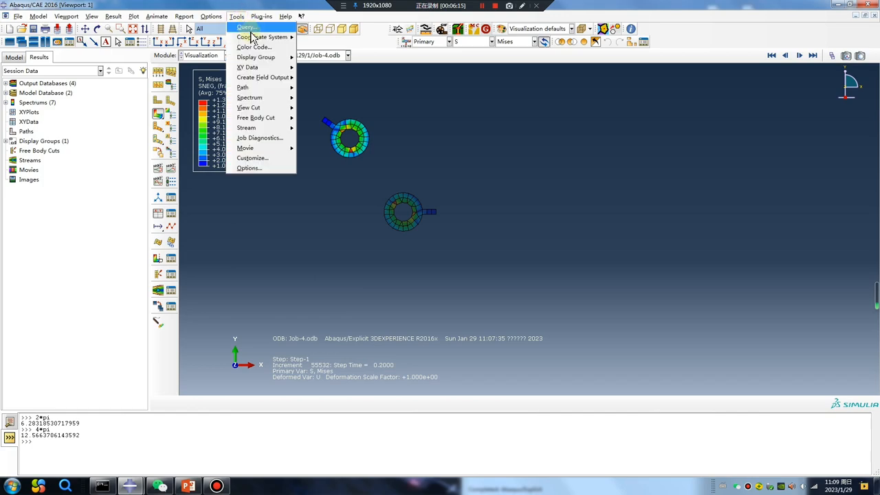
pyautogui.click(263, 36)
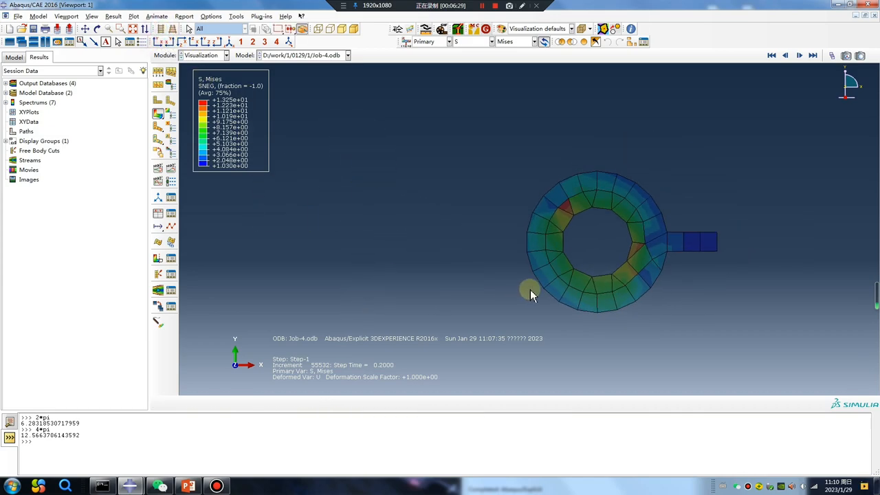
pyautogui.click(170, 168)
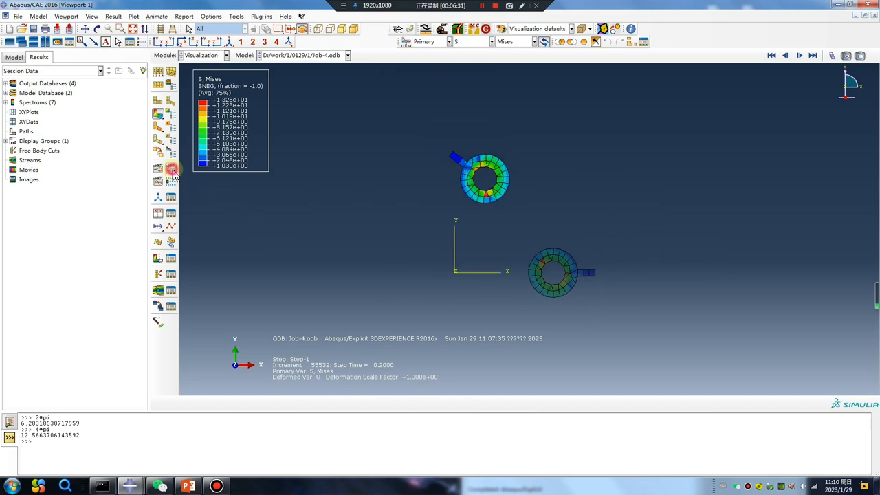
pyautogui.click(799, 55)
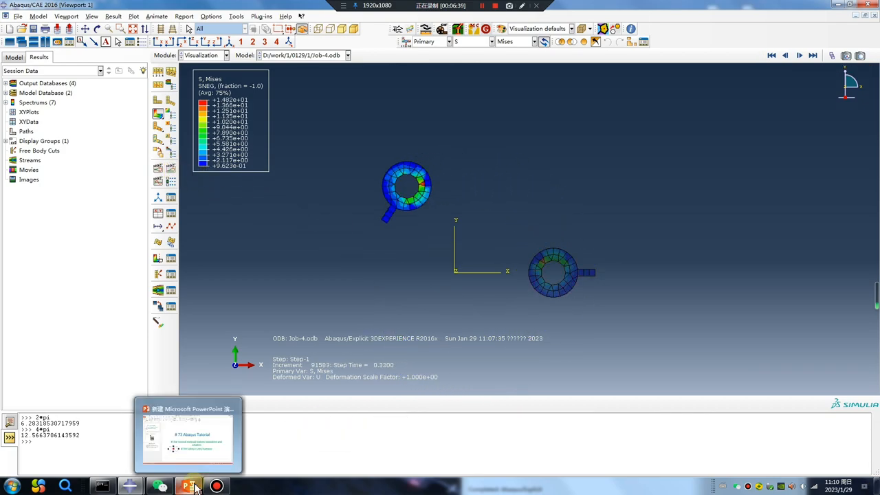
pyautogui.click(190, 487)
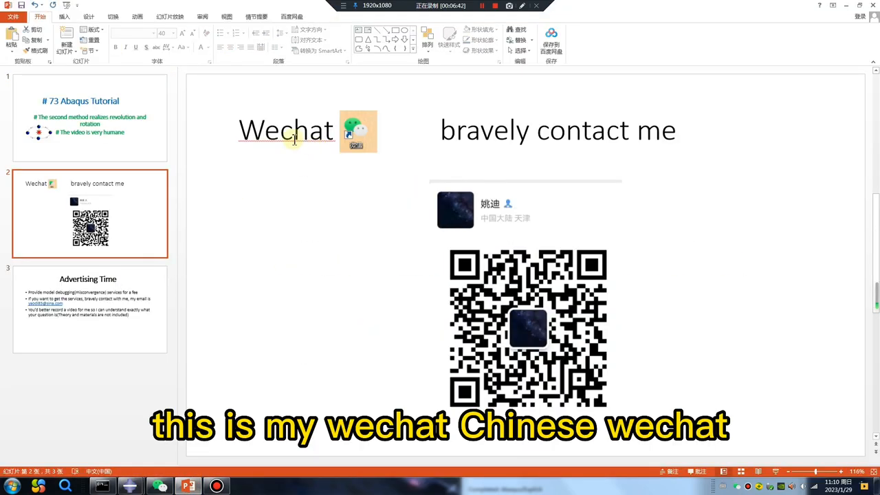
pyautogui.moveTo(489, 146)
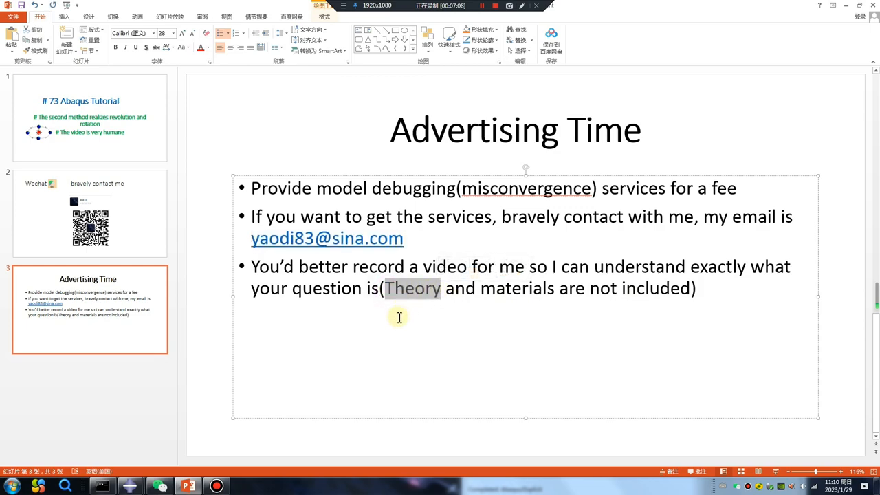
pyautogui.moveTo(402, 323)
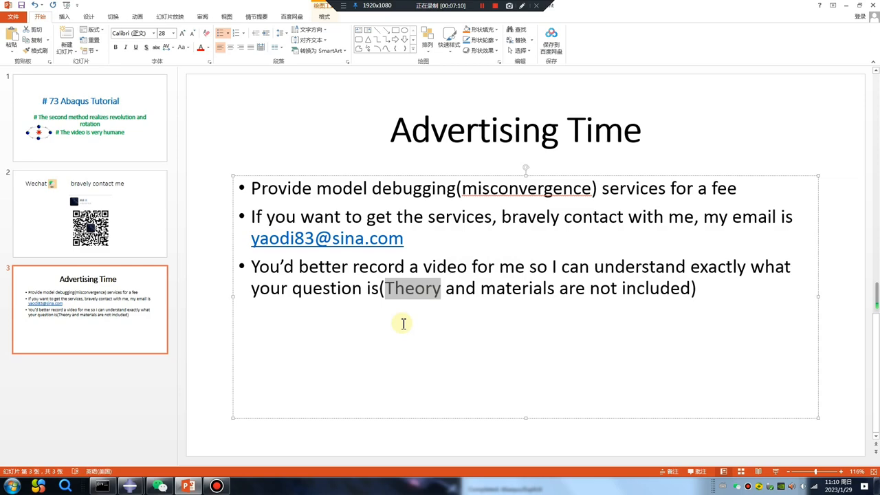